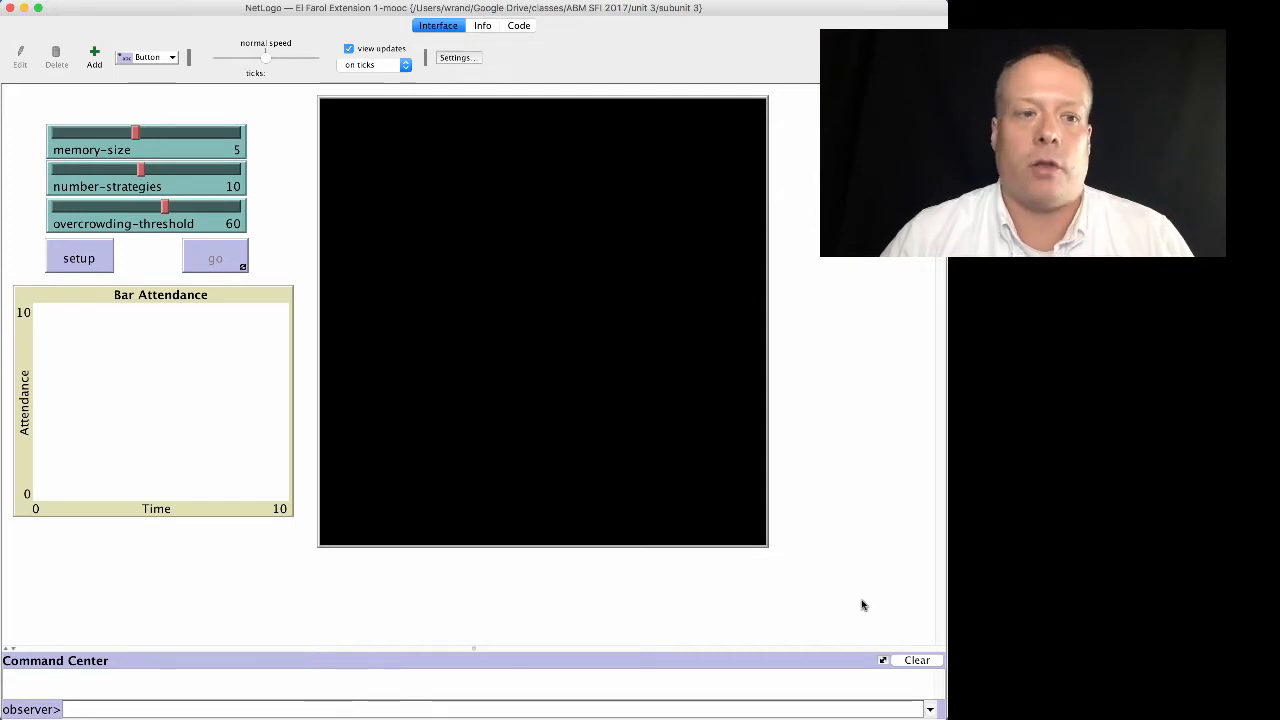
Step: Set up the El Farol model and run it for 18 ticks
{"action": "left_click", "coordinate": [78, 257]}
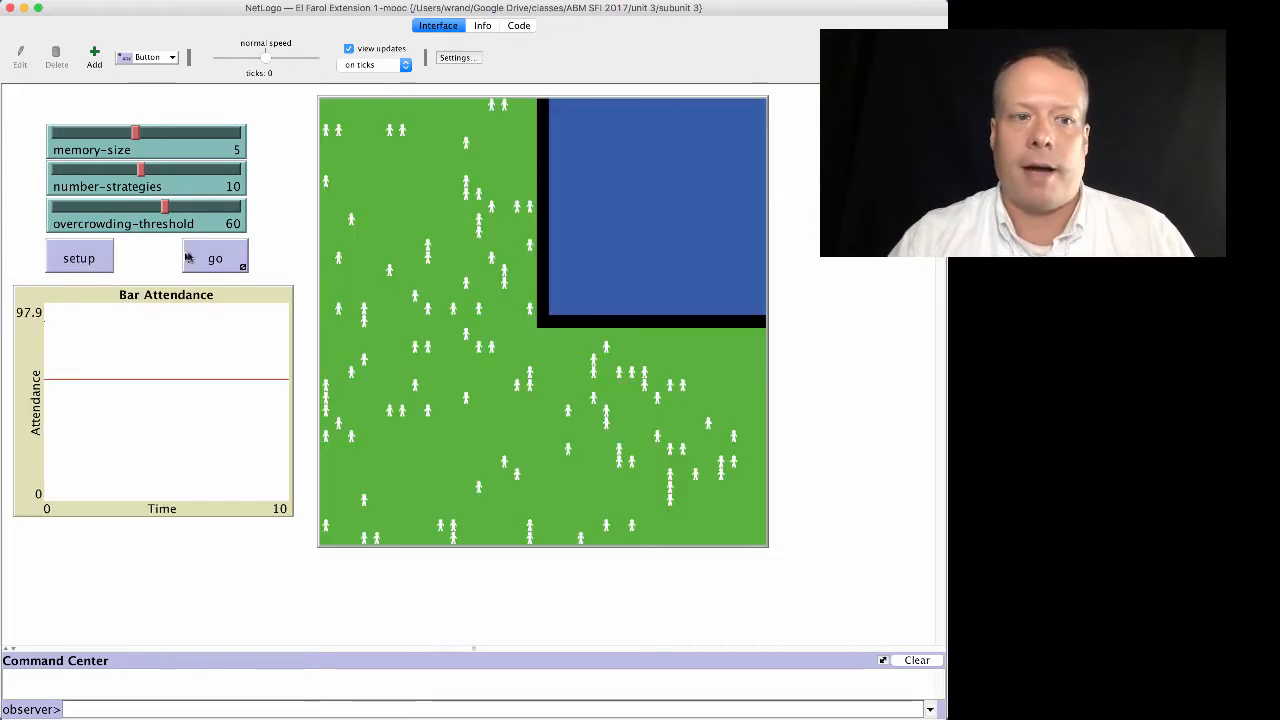
{"action": "left_click", "coordinate": [214, 258]}
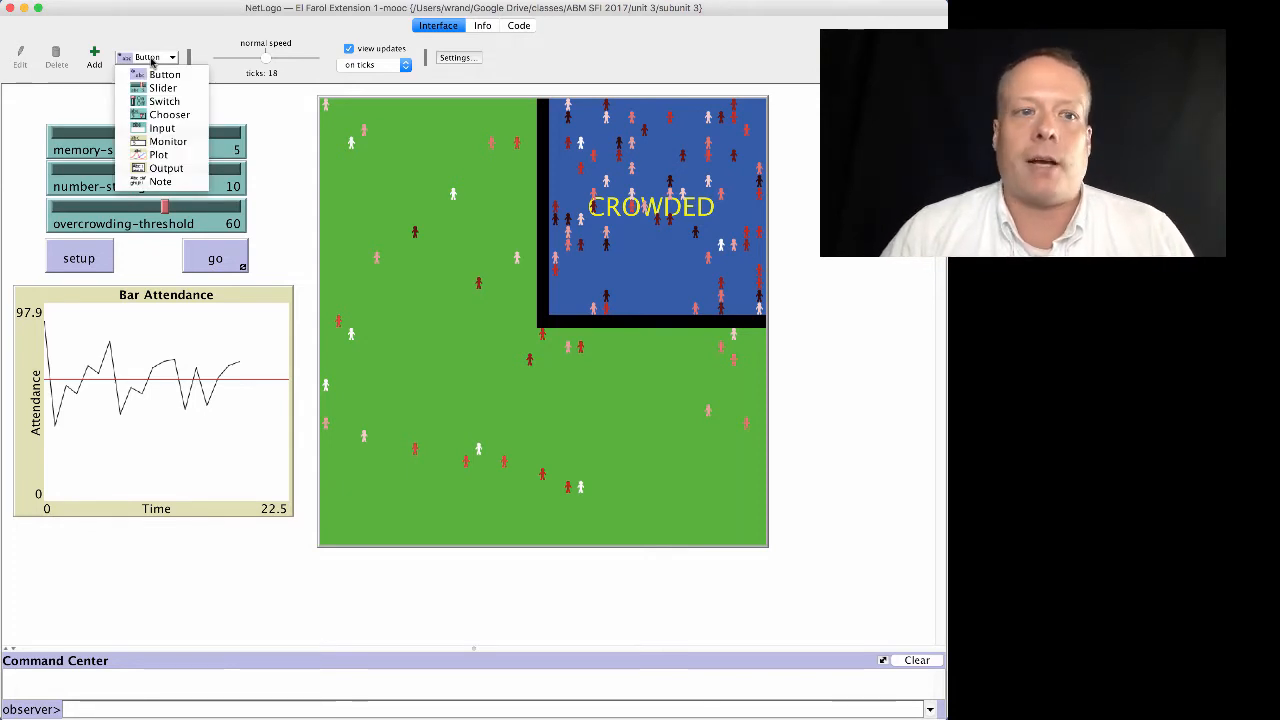
{"action": "mouse_move", "coordinate": [168, 141]}
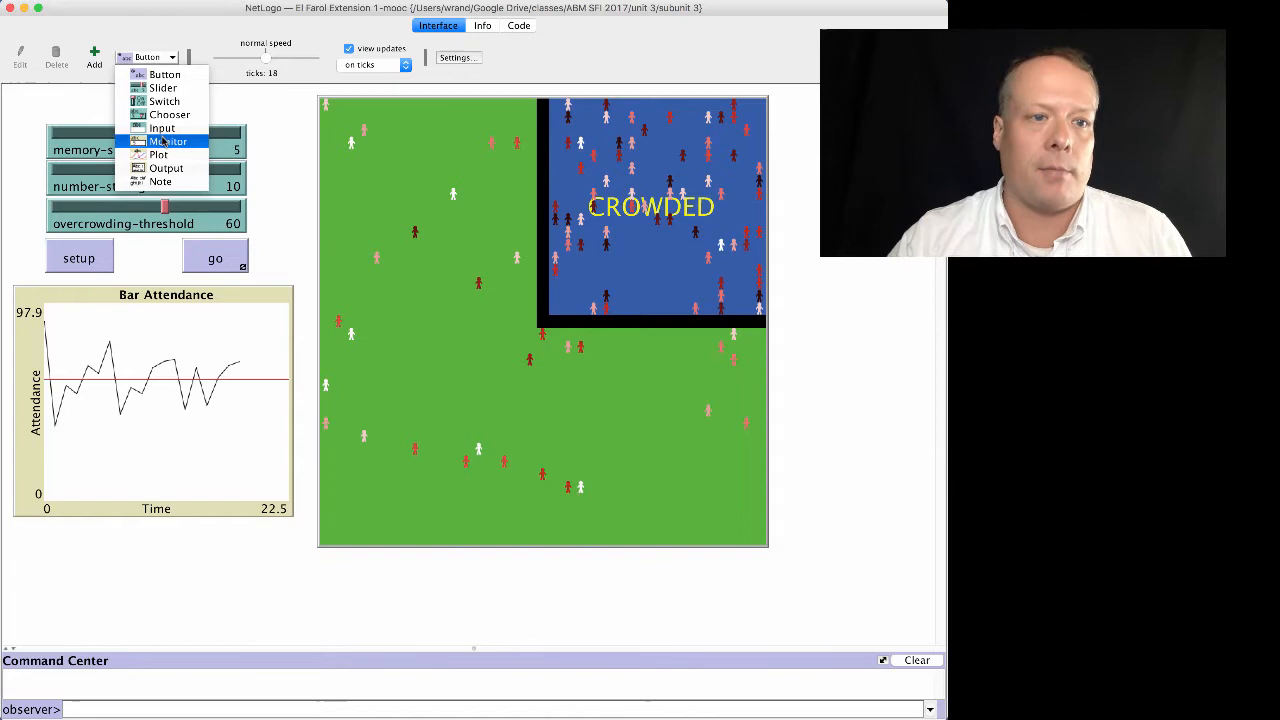
Step: Add a monitor below the plot reporting max [reward] of turtles, displayed as Max Reward
{"action": "left_click", "coordinate": [169, 140]}
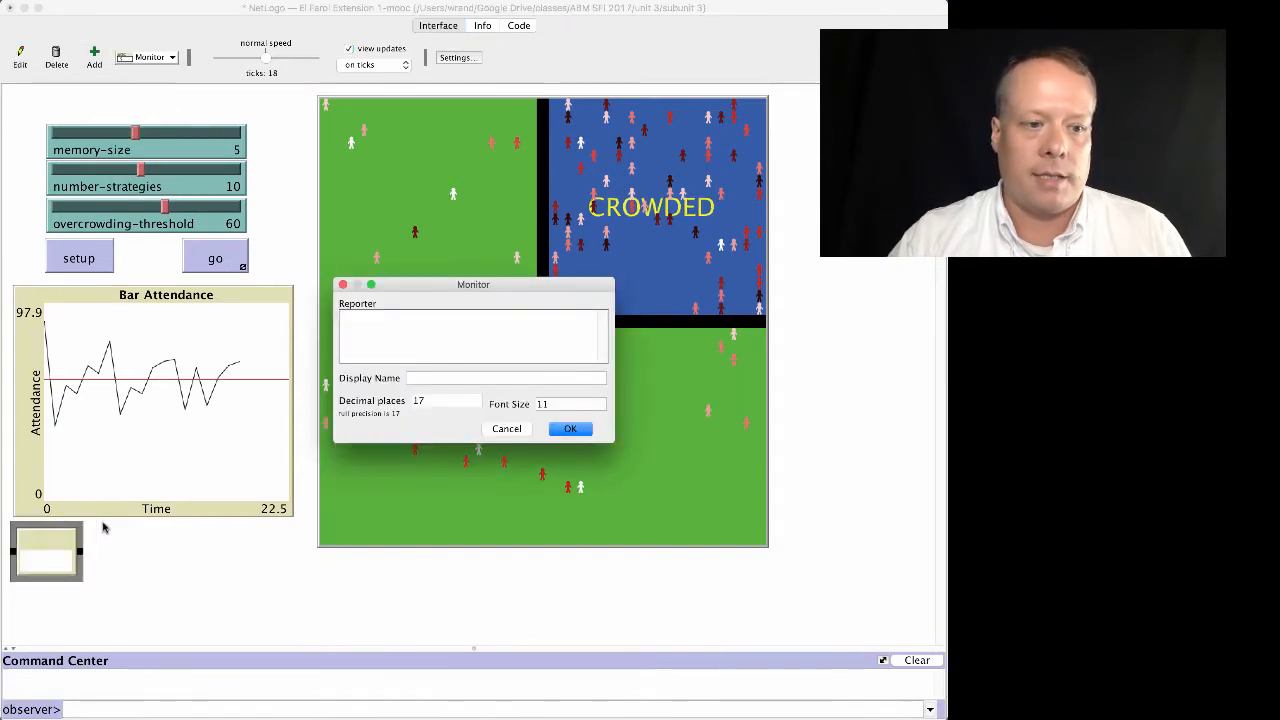
{"action": "mouse_move", "coordinate": [220, 380]}
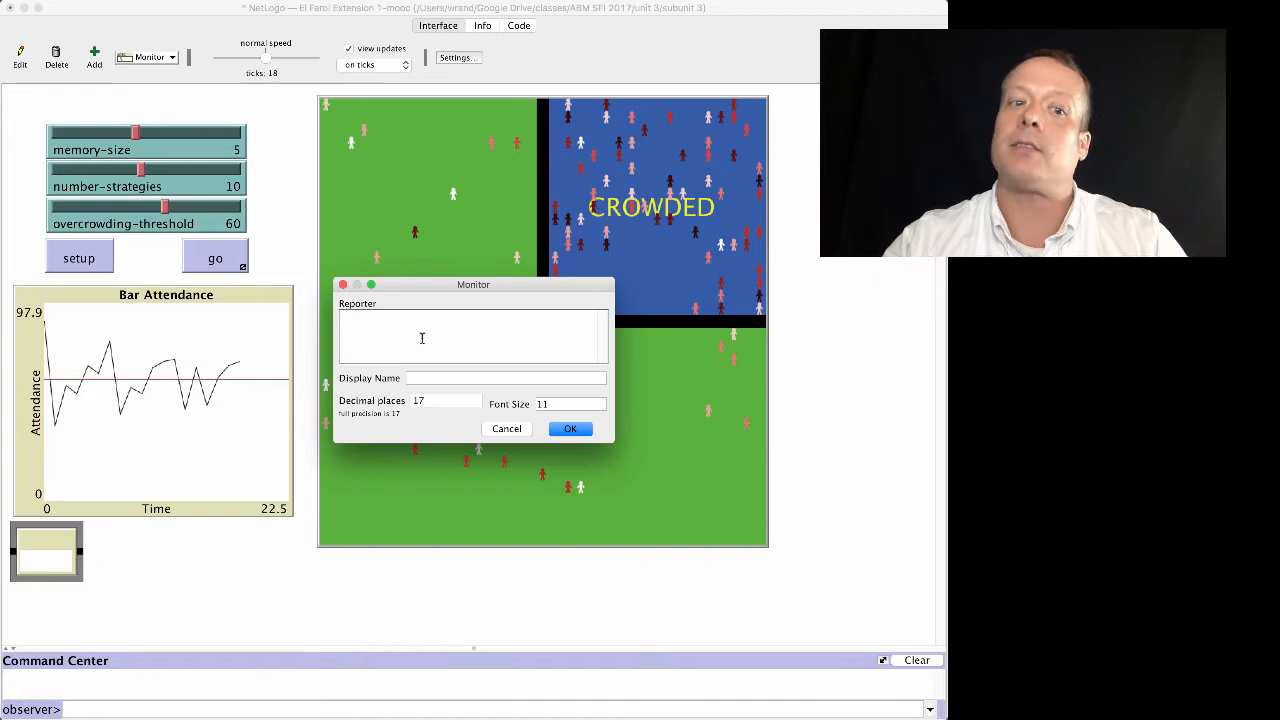
{"action": "type", "text": "max"}
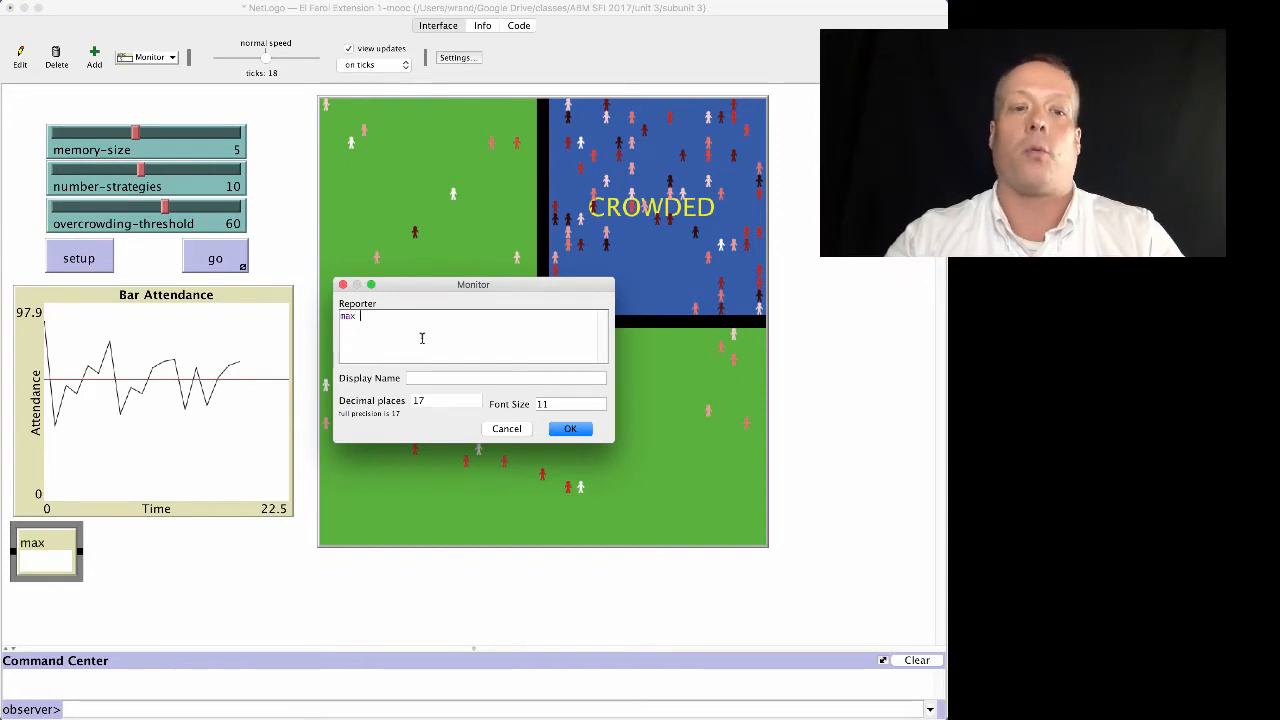
{"action": "type", "text": "[re"}
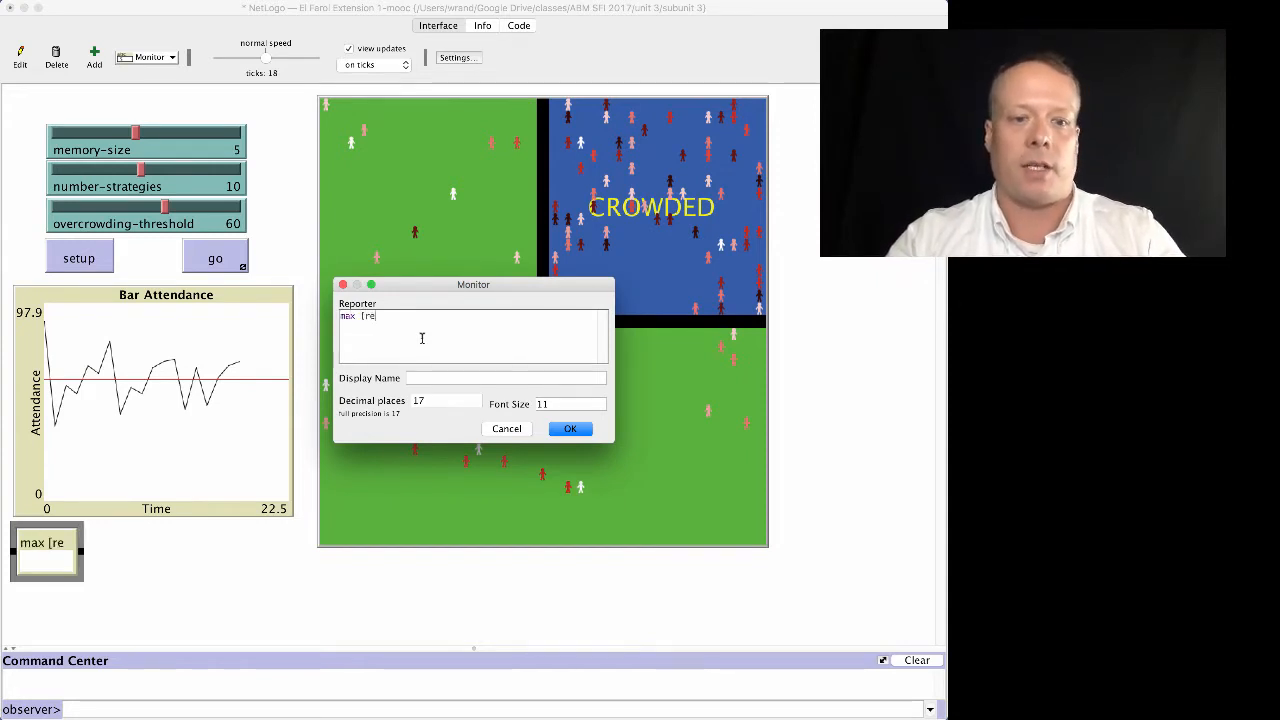
{"action": "type", "text": "war"}
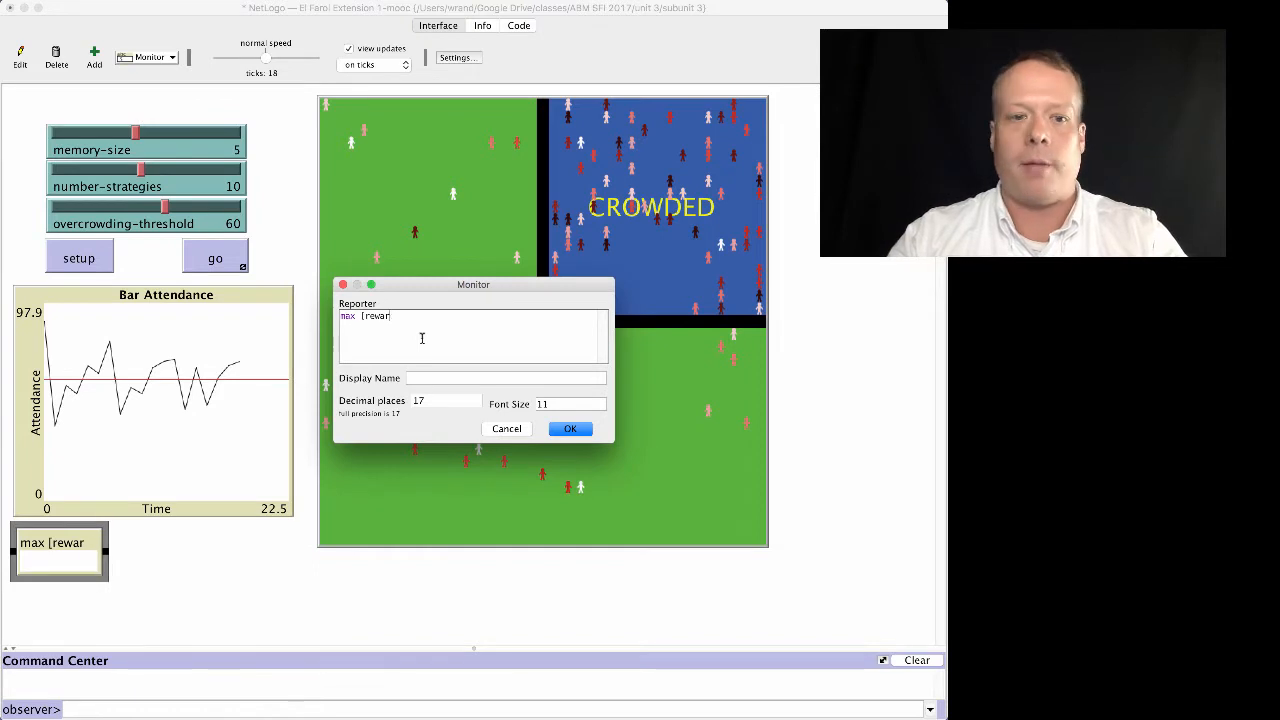
{"action": "type", "text": "d]"}
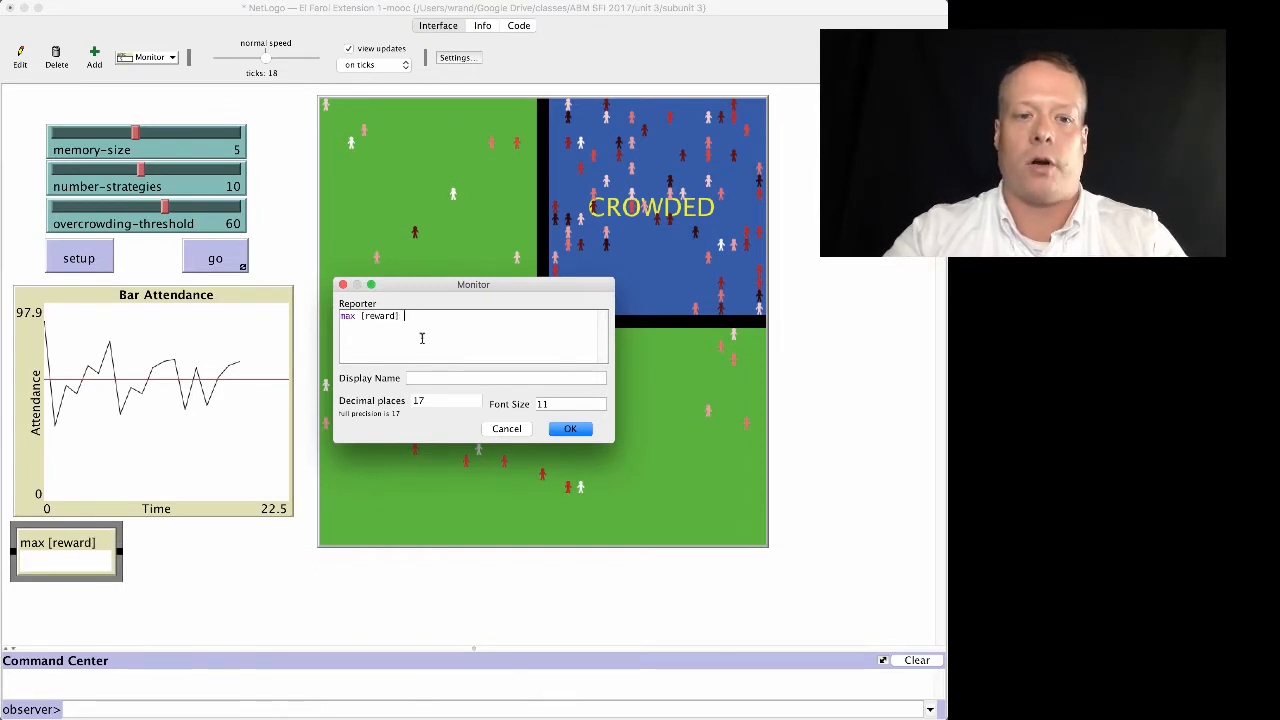
{"action": "type", "text": "of turtles"}
{"action": "left_click", "coordinate": [505, 378]}
{"action": "type", "text": "Max"}
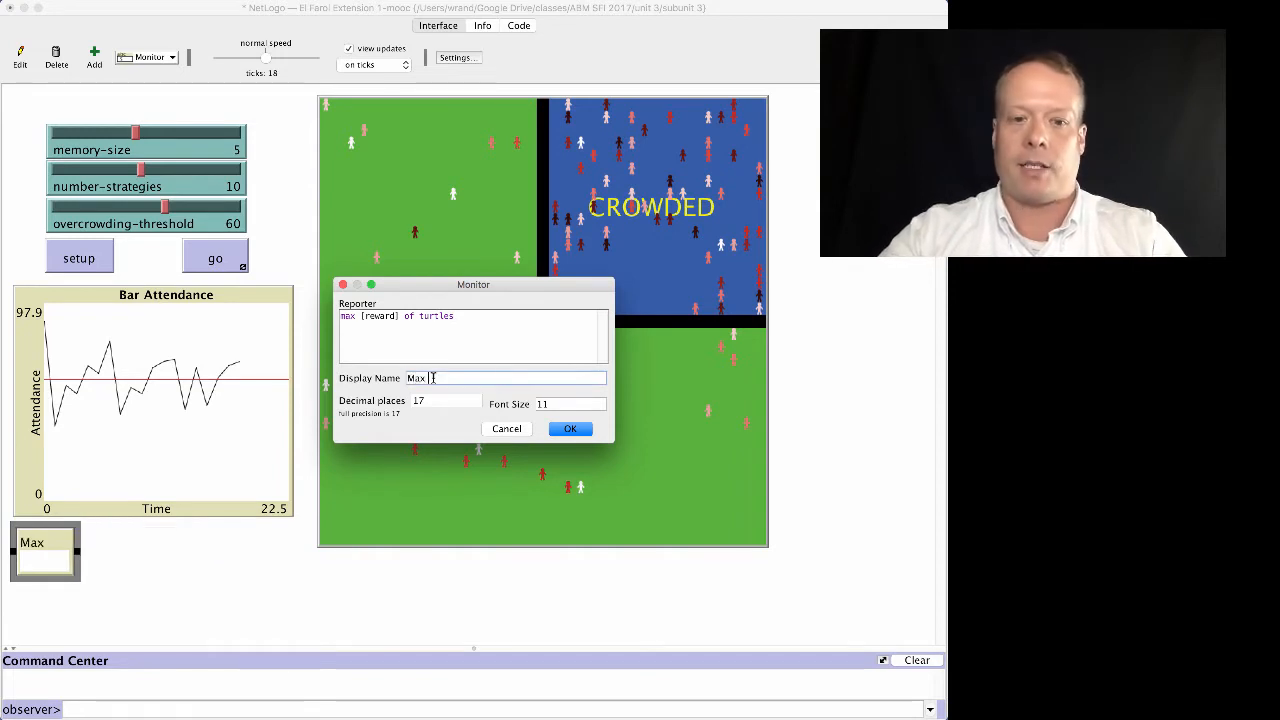
{"action": "type", "text": "Reward"}
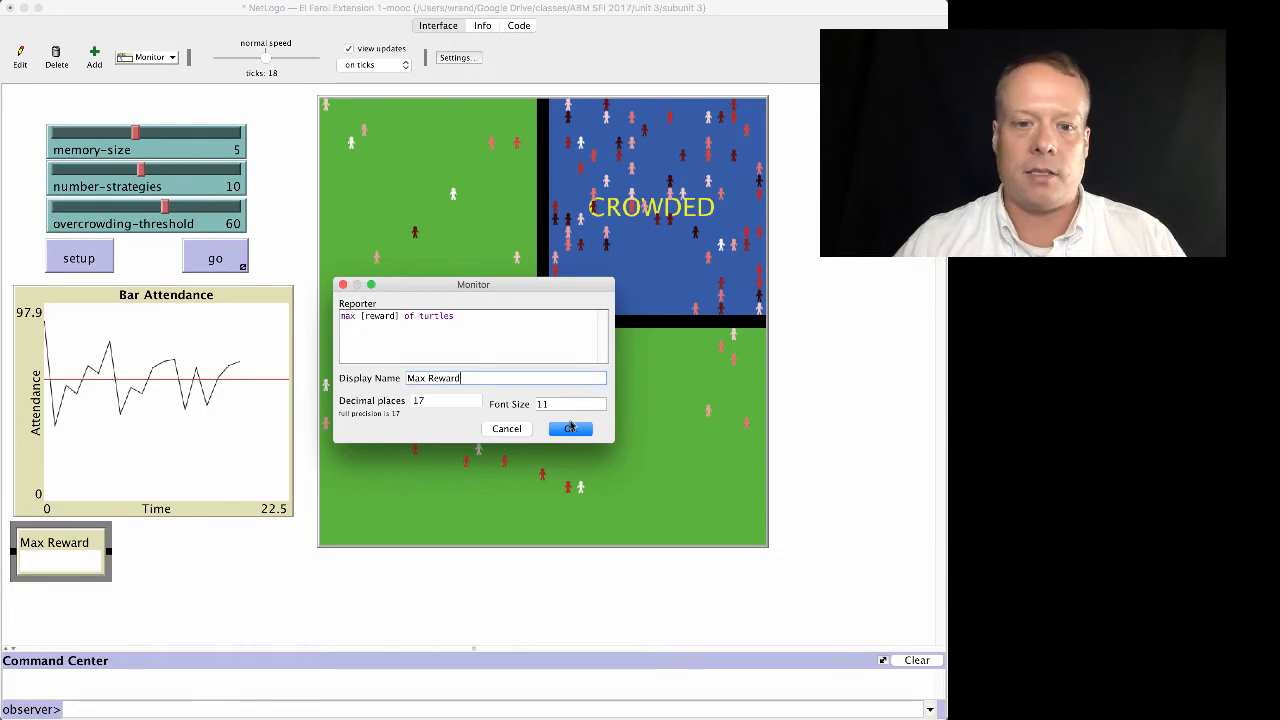
Step: Confirm the Max Reward monitor, then re-setup and run the model to 30 ticks
{"action": "left_click", "coordinate": [570, 428]}
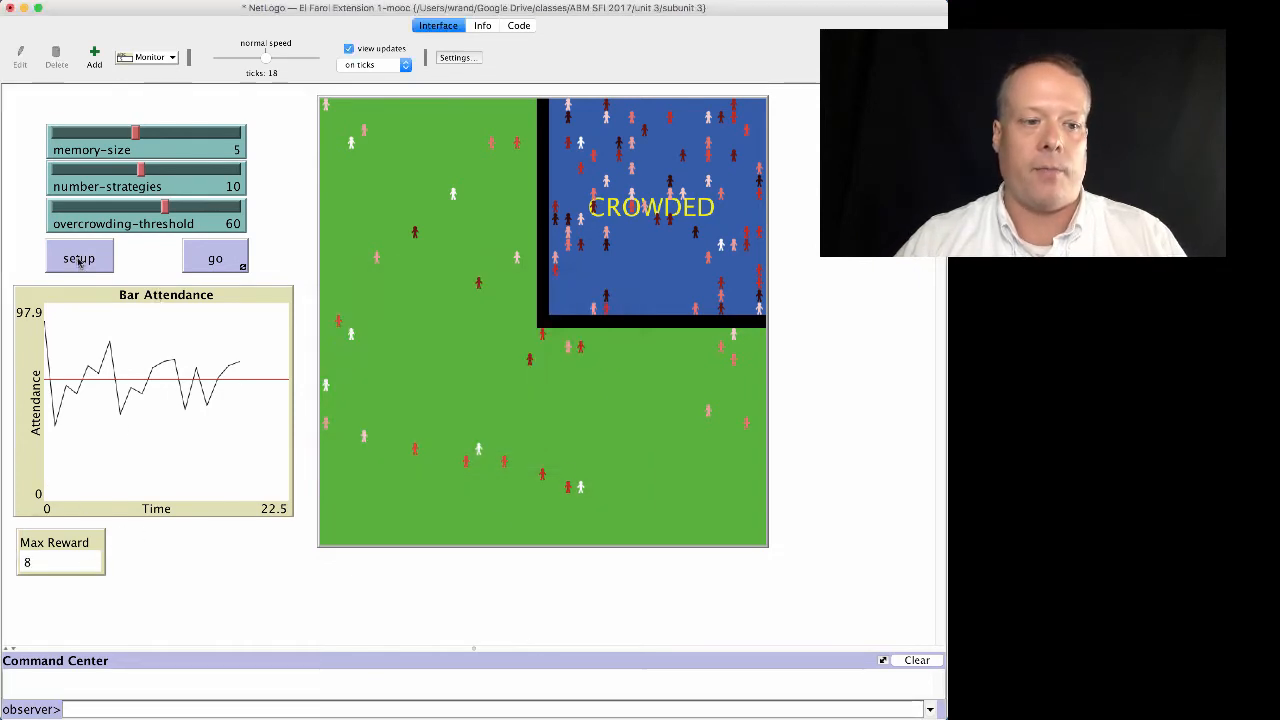
{"action": "left_click", "coordinate": [79, 258]}
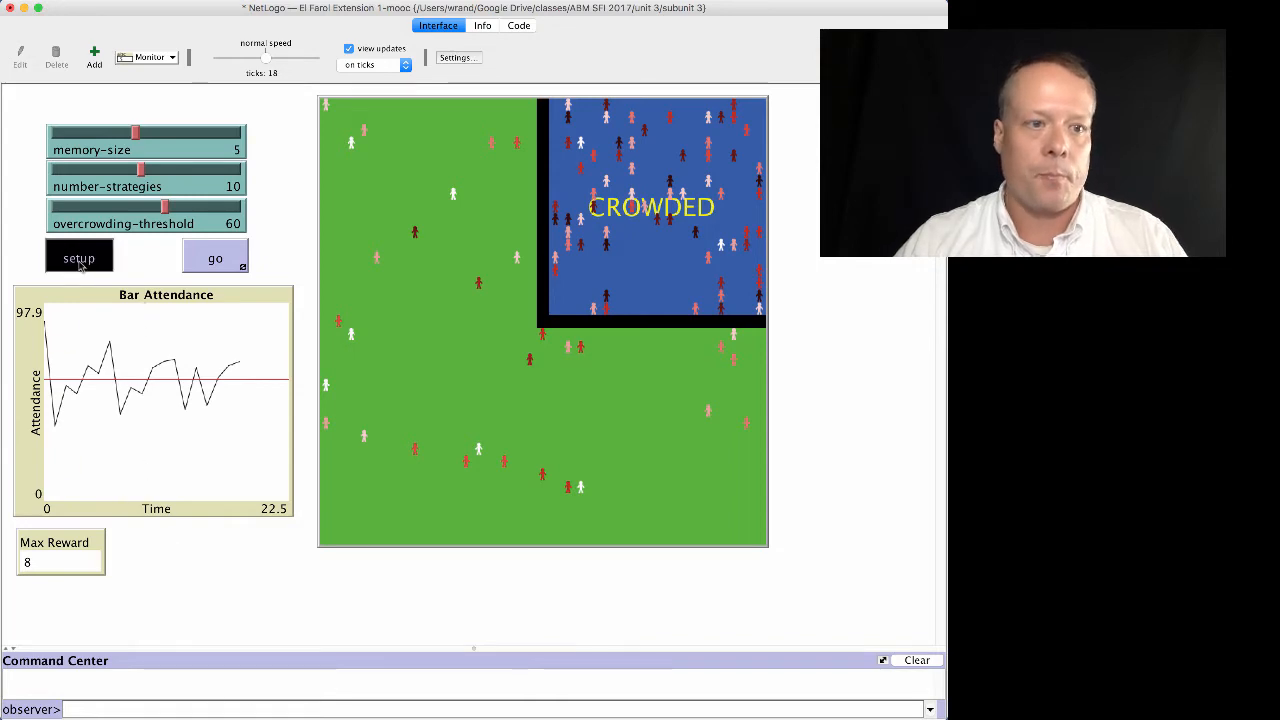
{"action": "left_click", "coordinate": [214, 257]}
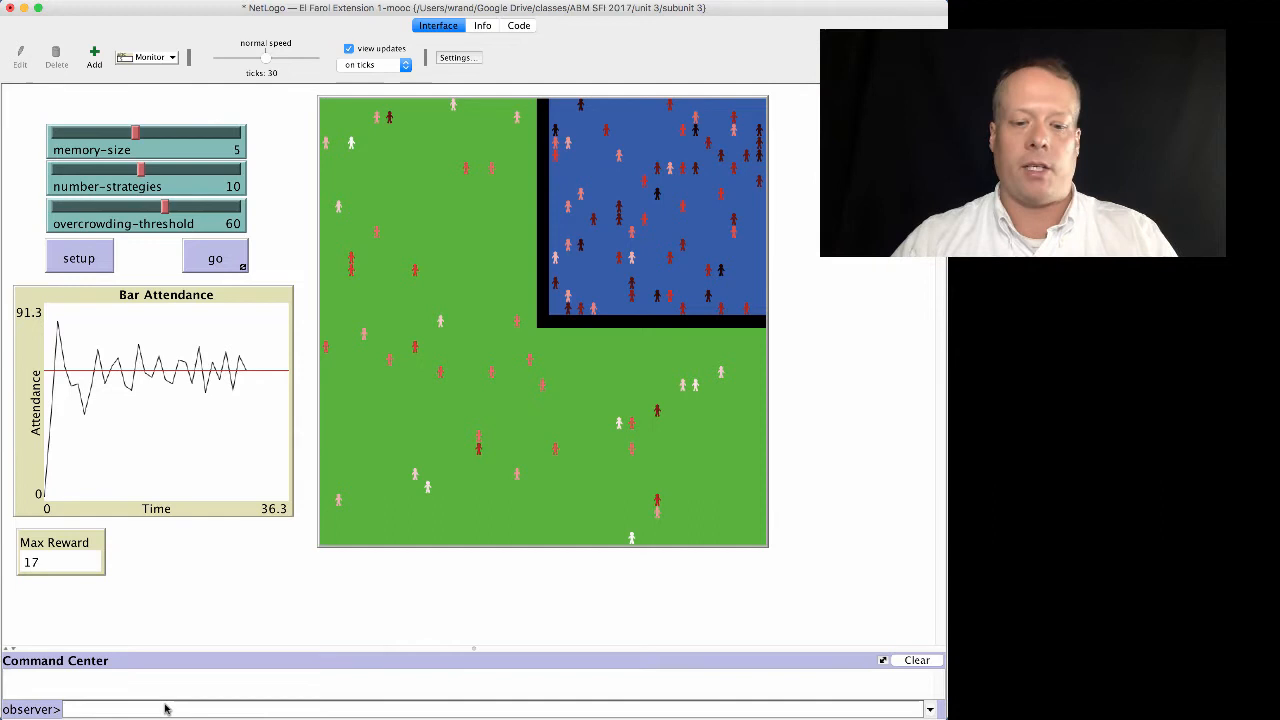
Step: Run [reward] of turtles in the Command Center to list each turtle's reward
{"action": "type", "text": "[reward"}
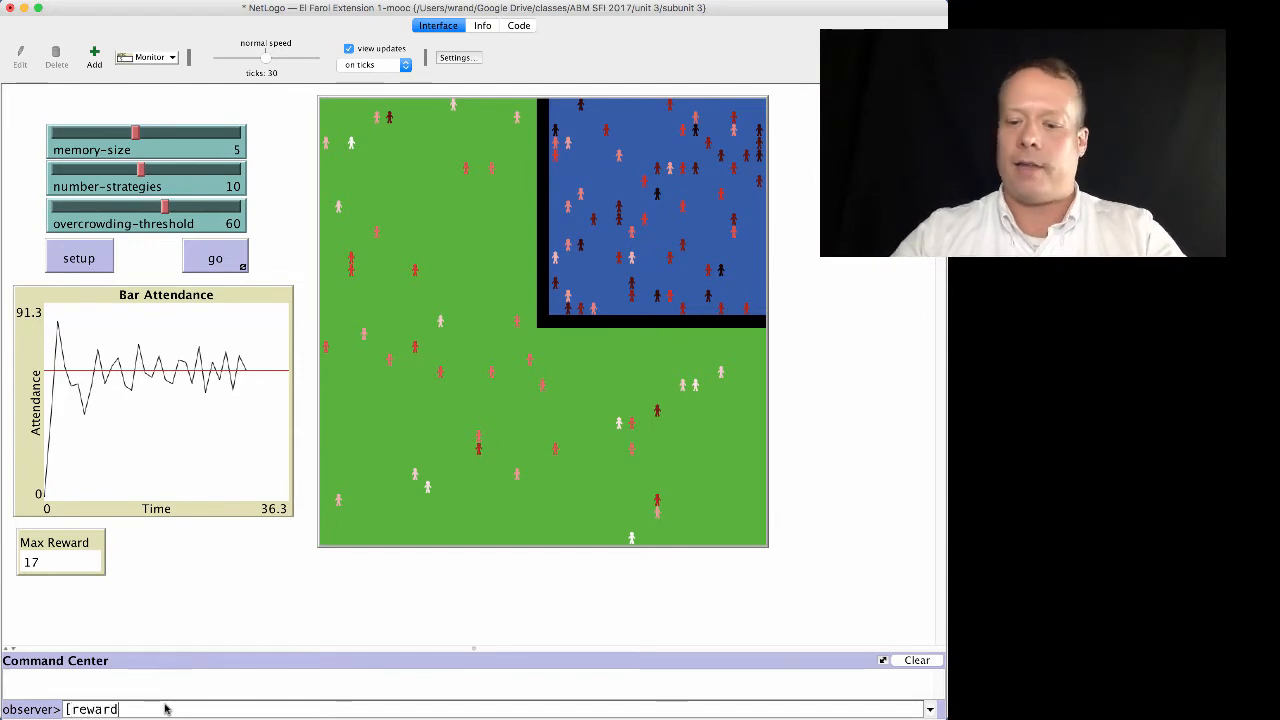
{"action": "type", "text": "of turtles"}
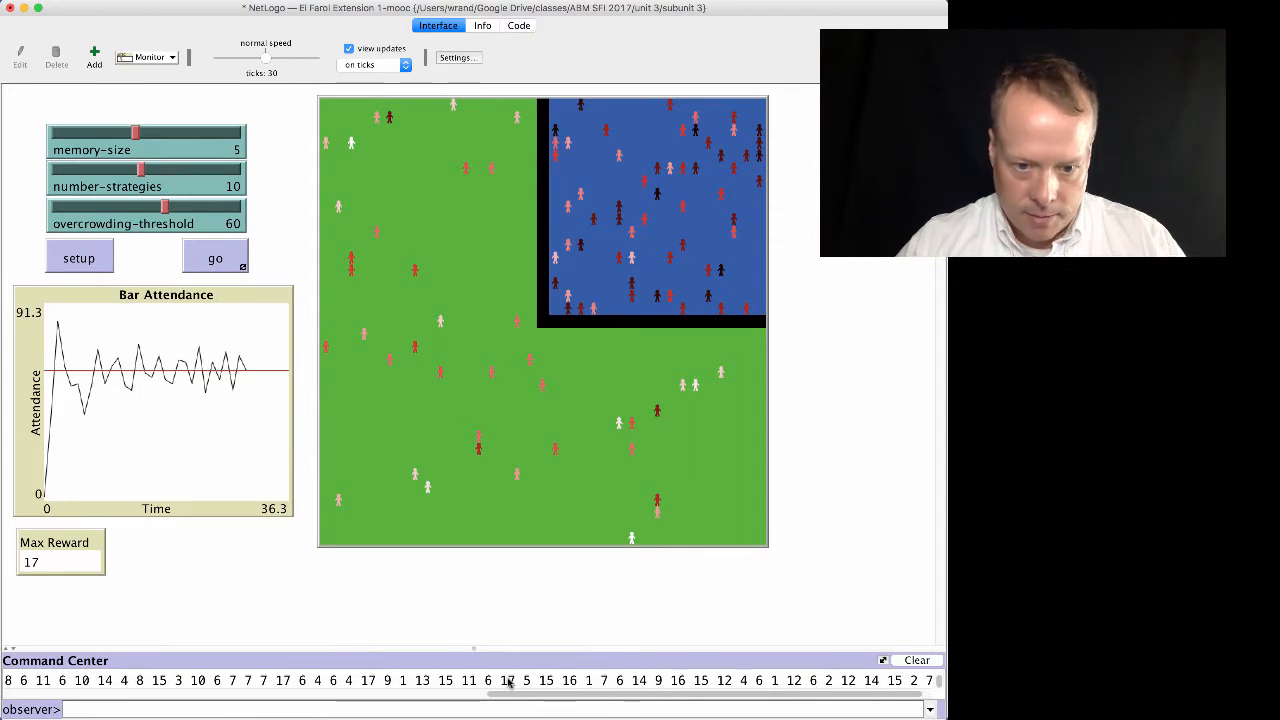
{"action": "mouse_move", "coordinate": [285, 545]}
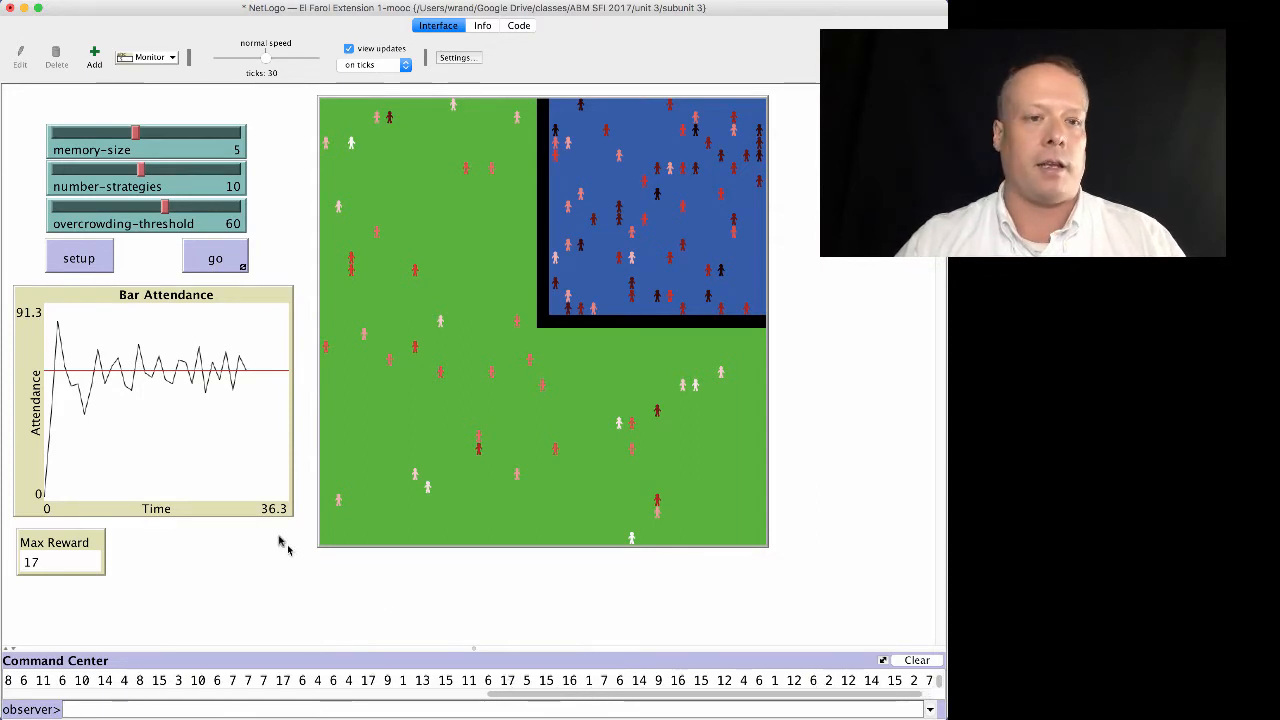
{"action": "mouse_move", "coordinate": [280, 540]}
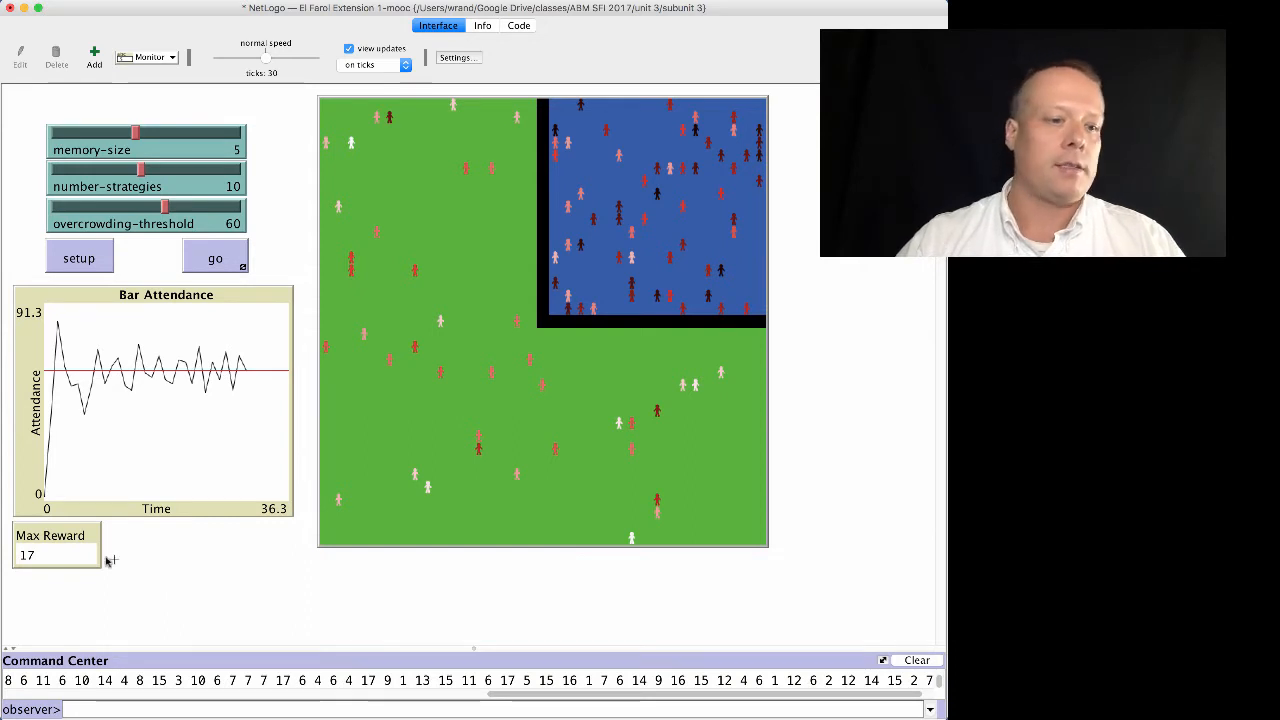
{"action": "mouse_move", "coordinate": [258, 351]}
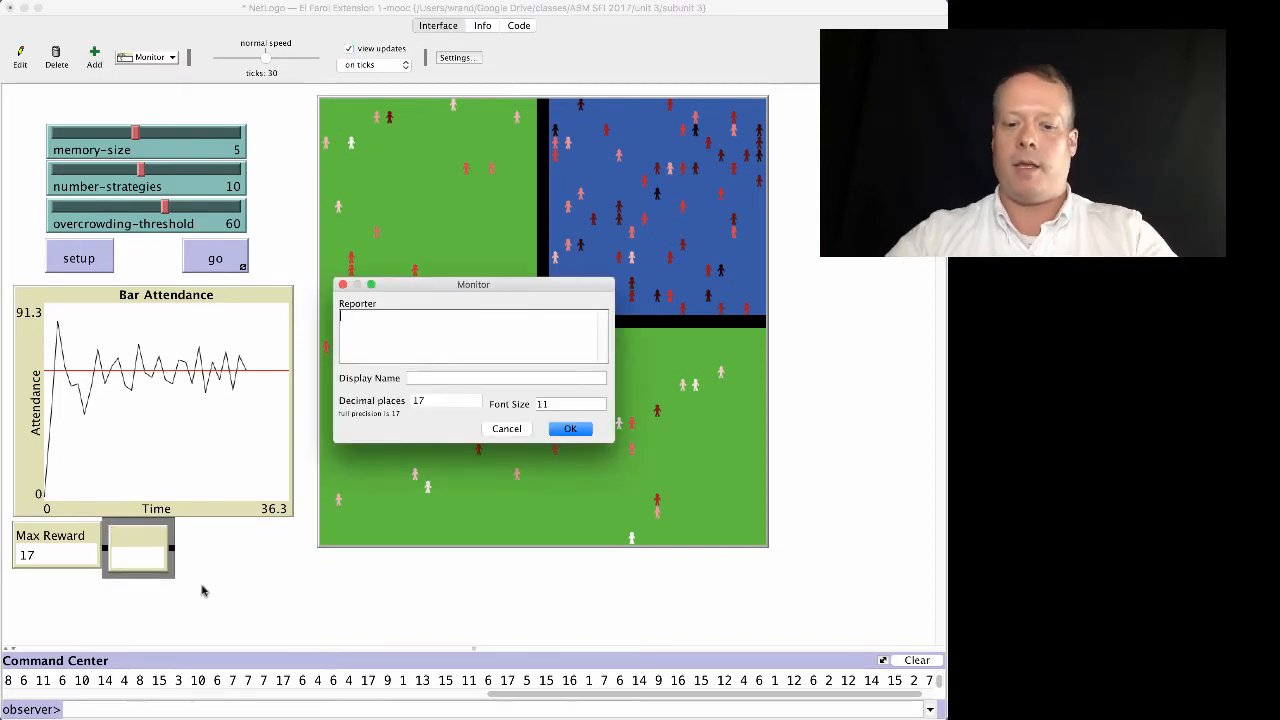
Step: Create a Min Reward monitor reporting min [reward] of turtles beside Max Reward
{"action": "type", "text": "min [reward] of turtles"}
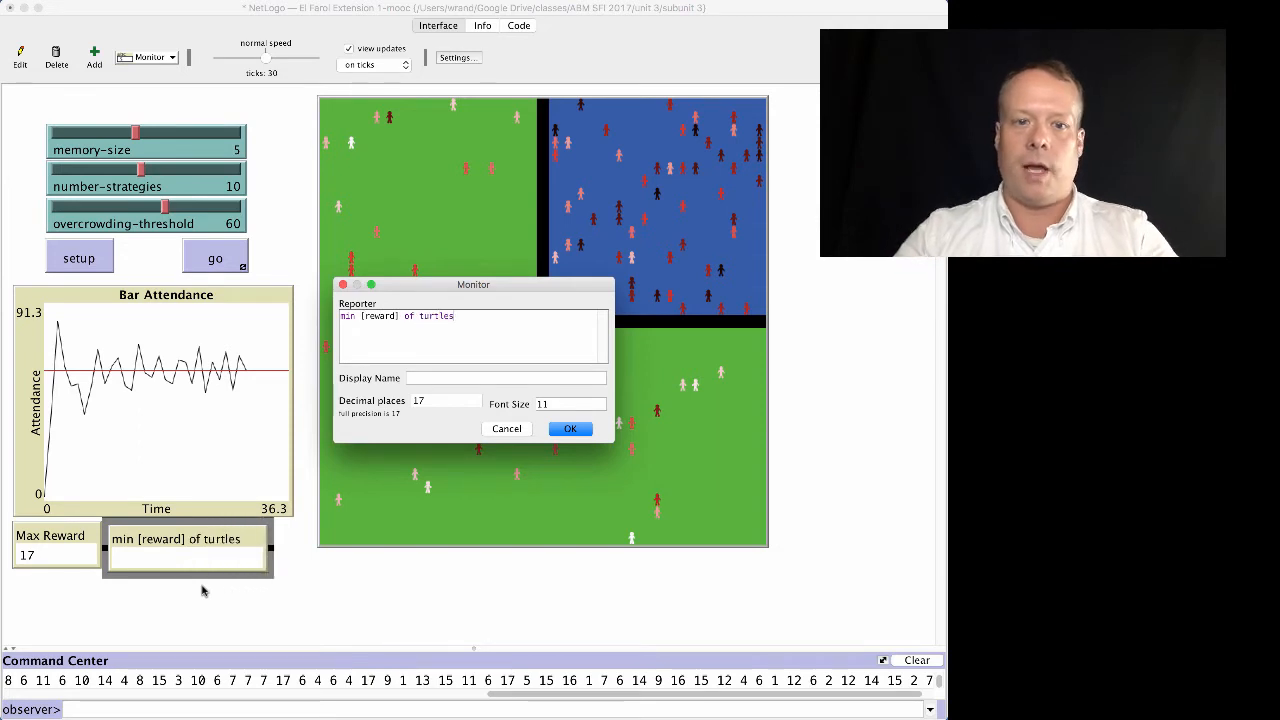
{"action": "type", "text": "M"}
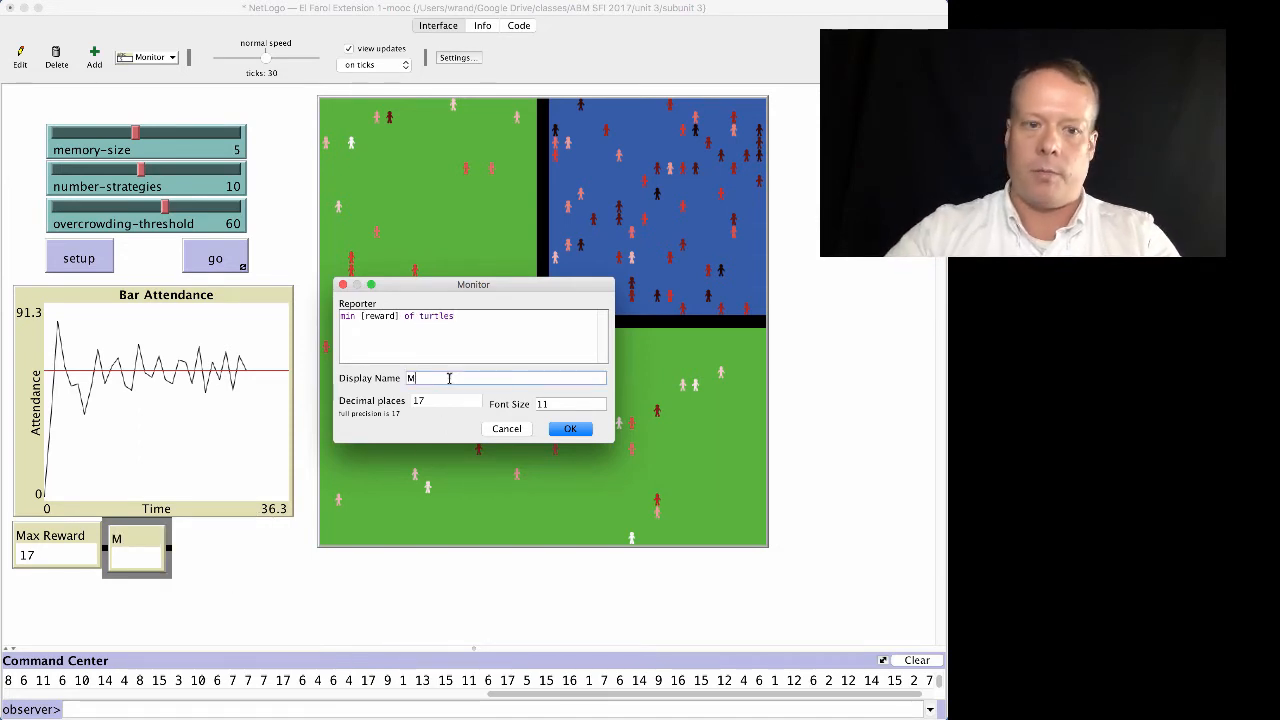
{"action": "type", "text": "in Reward"}
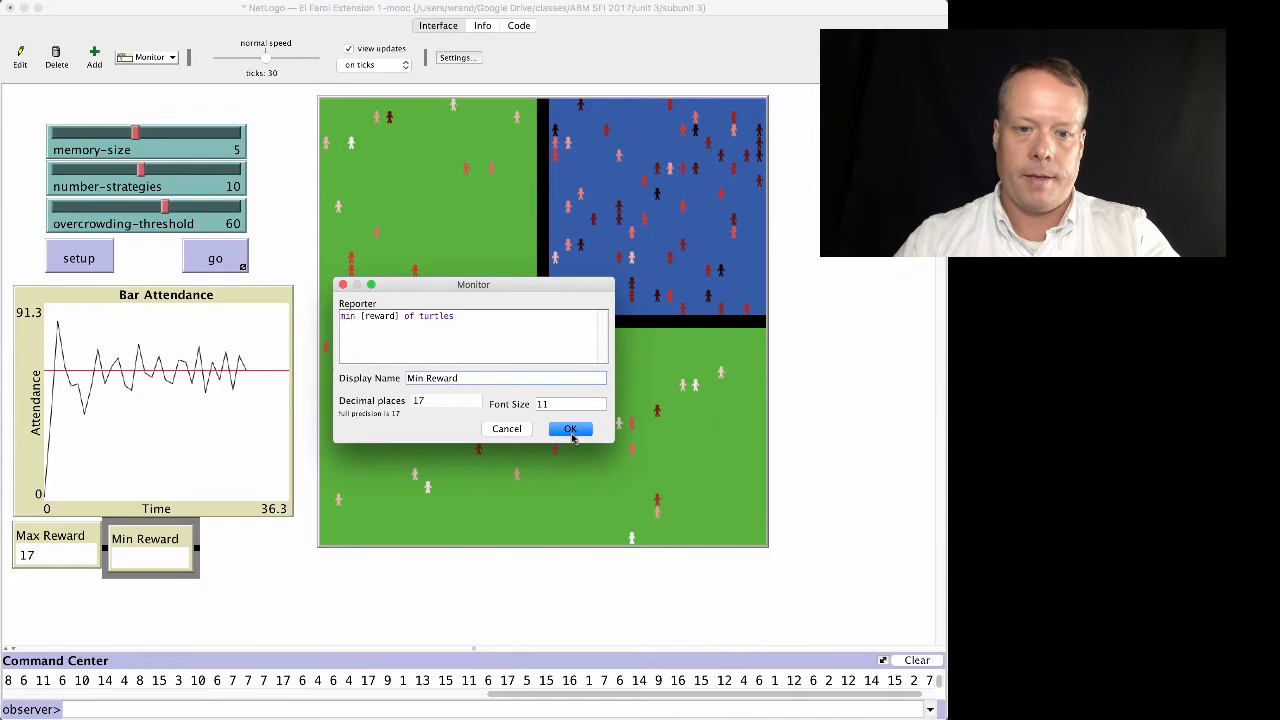
{"action": "left_click", "coordinate": [570, 428]}
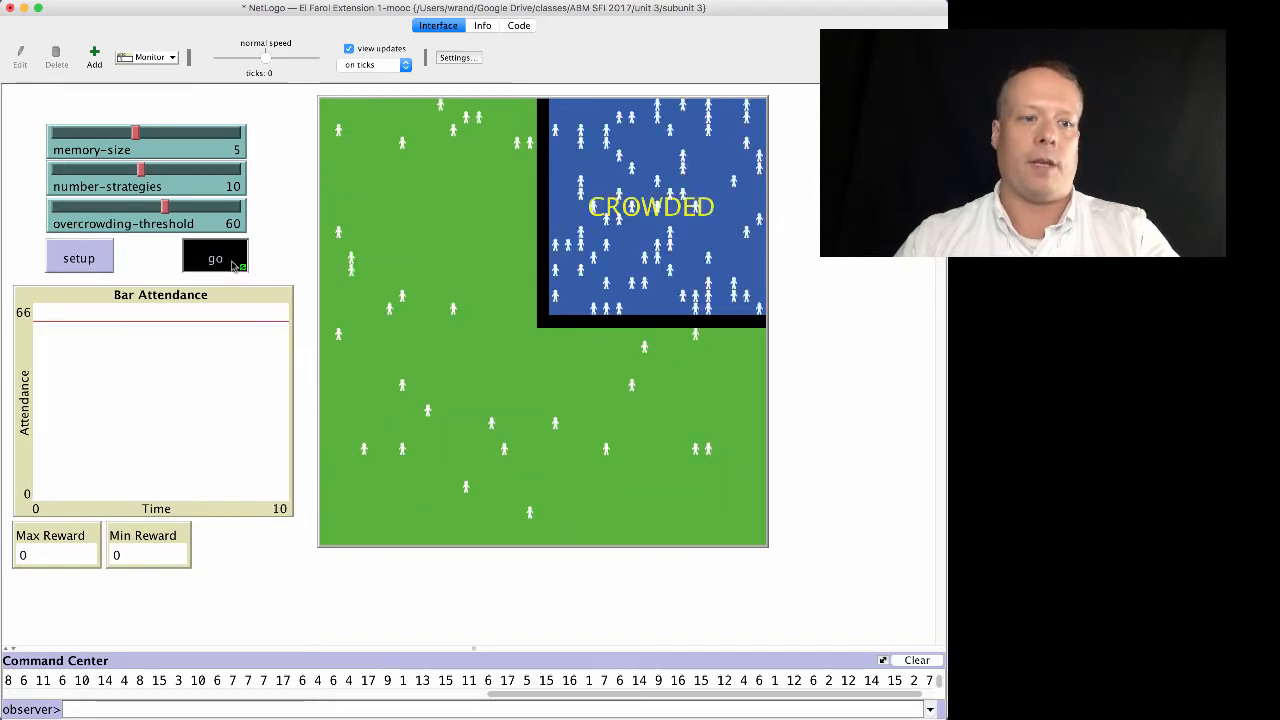
Step: Run the model to 184 ticks, with Max Reward reaching 99 and Min Reward at 0
{"action": "left_click", "coordinate": [215, 257]}
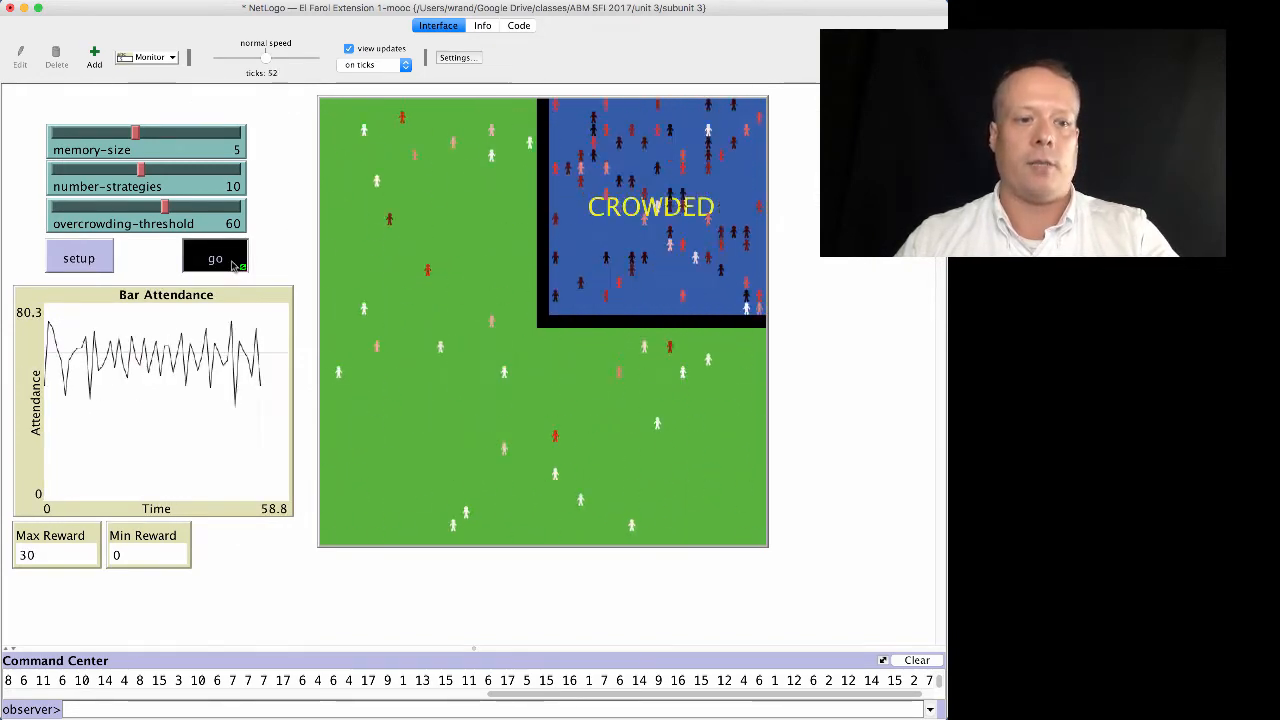
{"action": "left_click", "coordinate": [215, 258]}
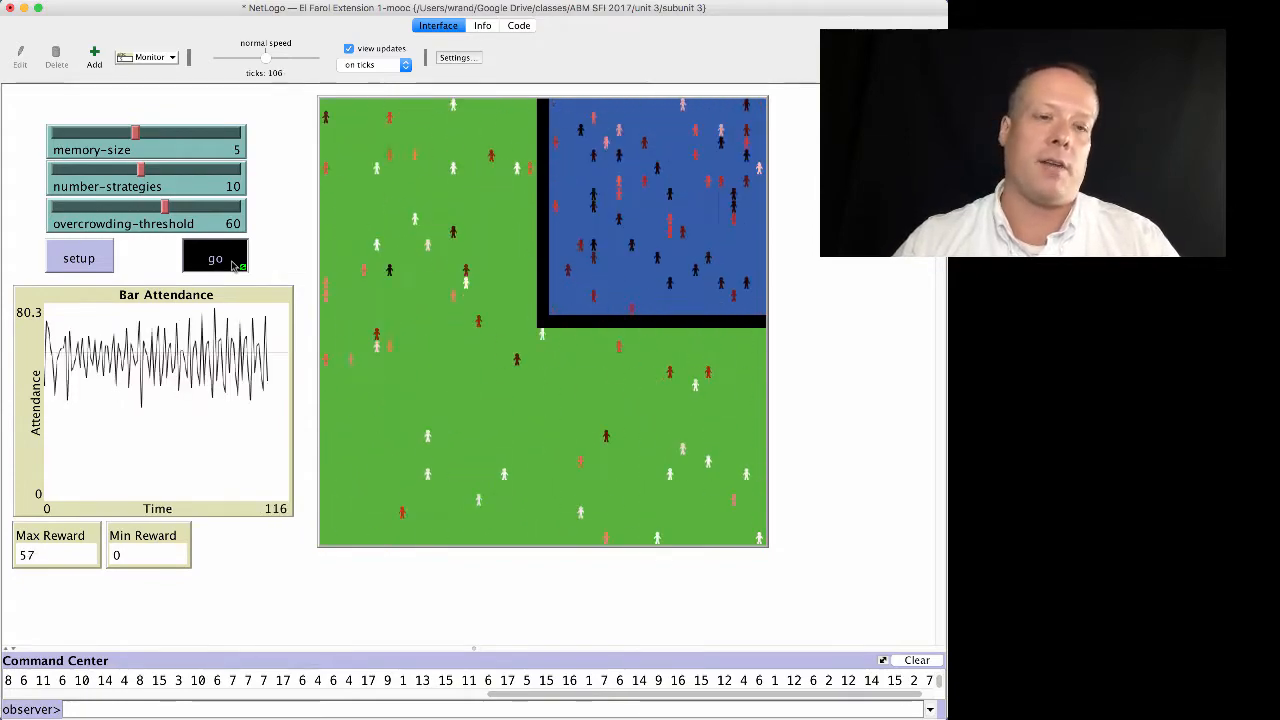
{"action": "left_click", "coordinate": [215, 258]}
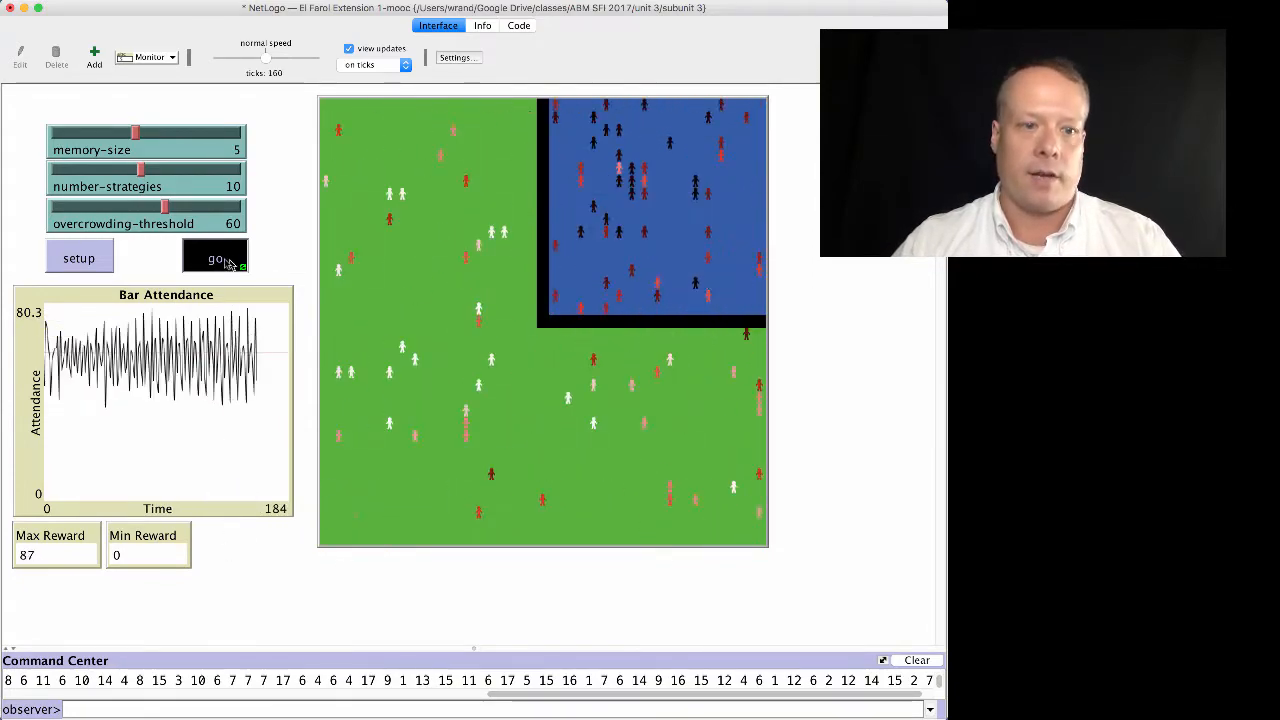
{"action": "left_click", "coordinate": [215, 257]}
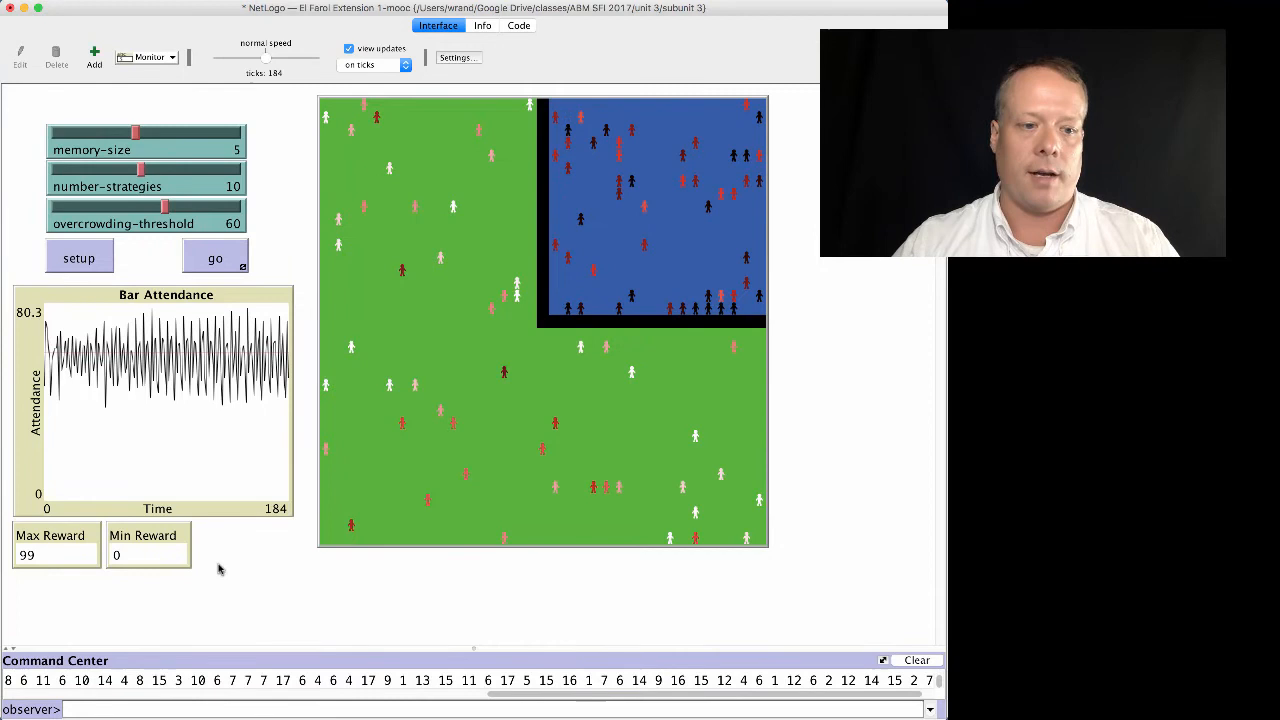
{"action": "mouse_move", "coordinate": [513, 303]}
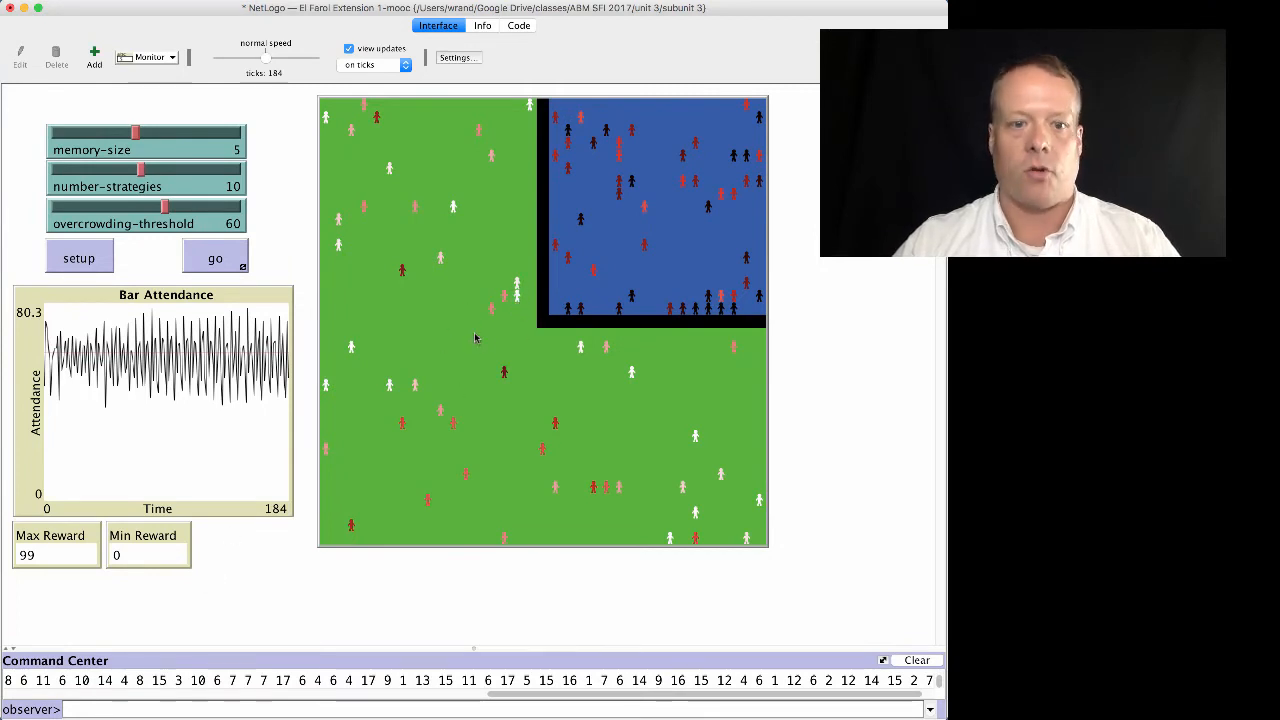
{"action": "mouse_move", "coordinate": [260, 360]}
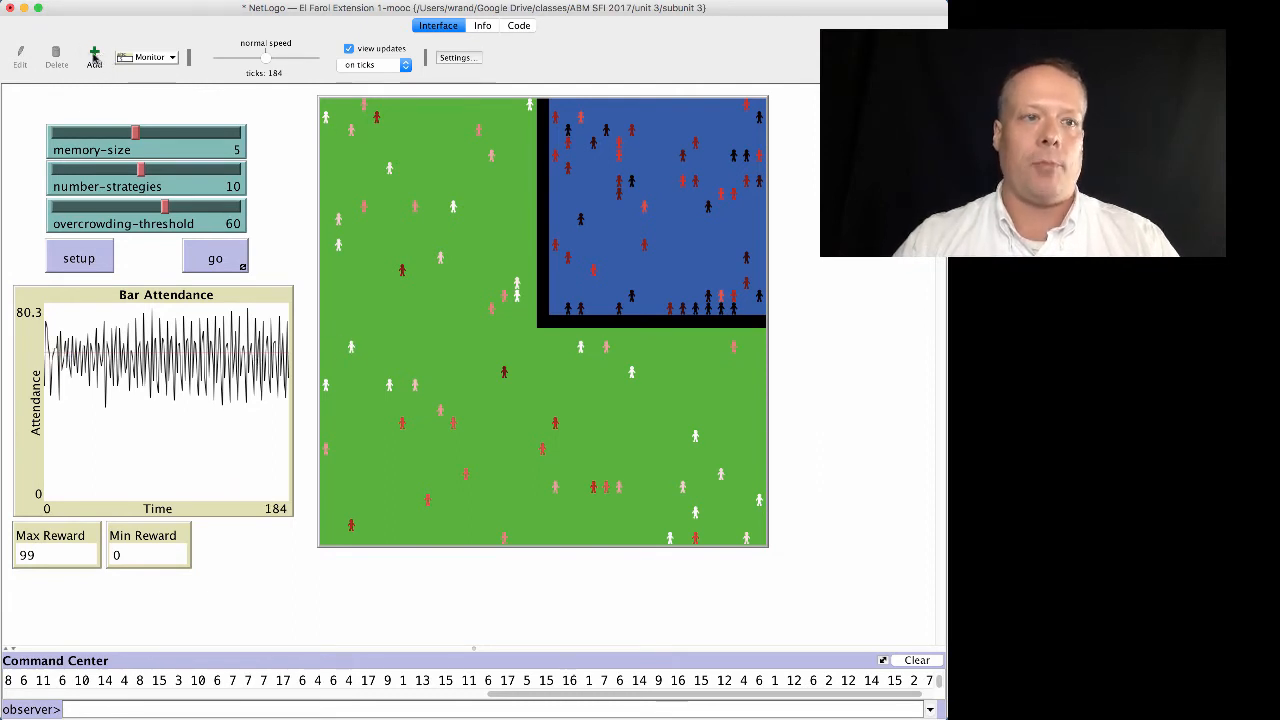
{"action": "mouse_move", "coordinate": [215, 517]}
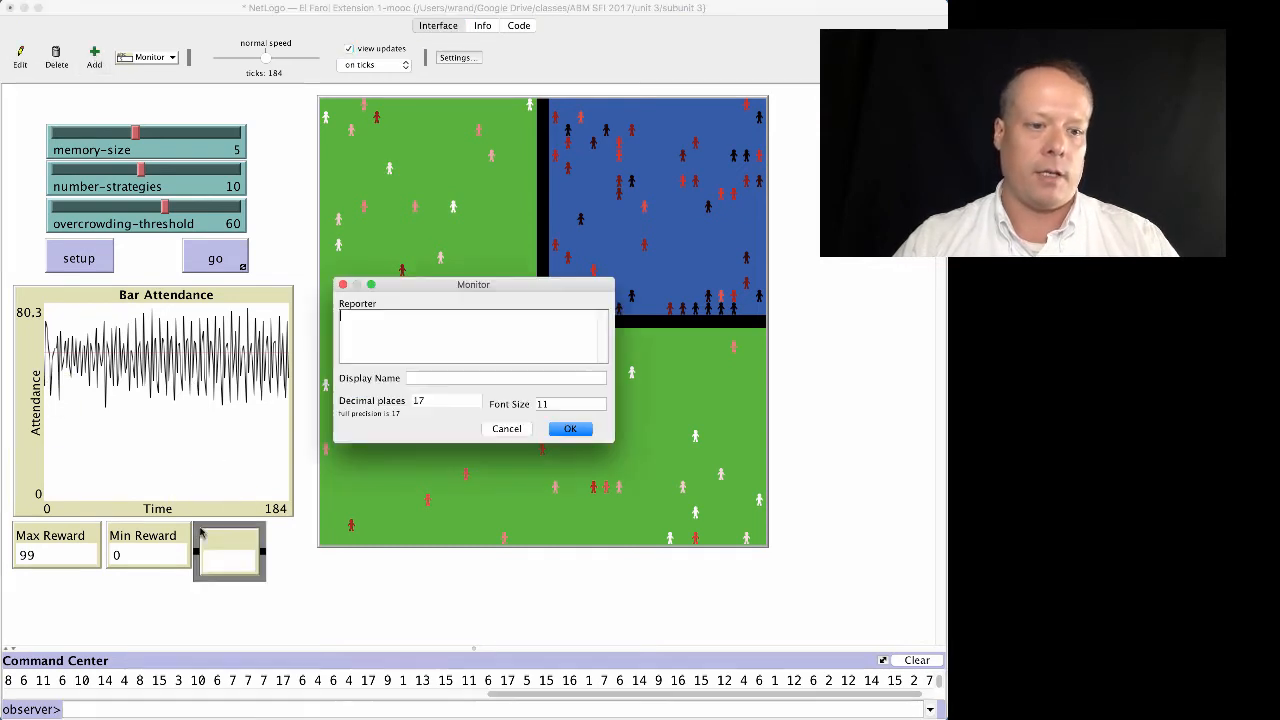
Step: Define the Mean Reward monitor as mean [reward] of turtles, correcting the reporter typo
{"action": "type", "text": "me"}
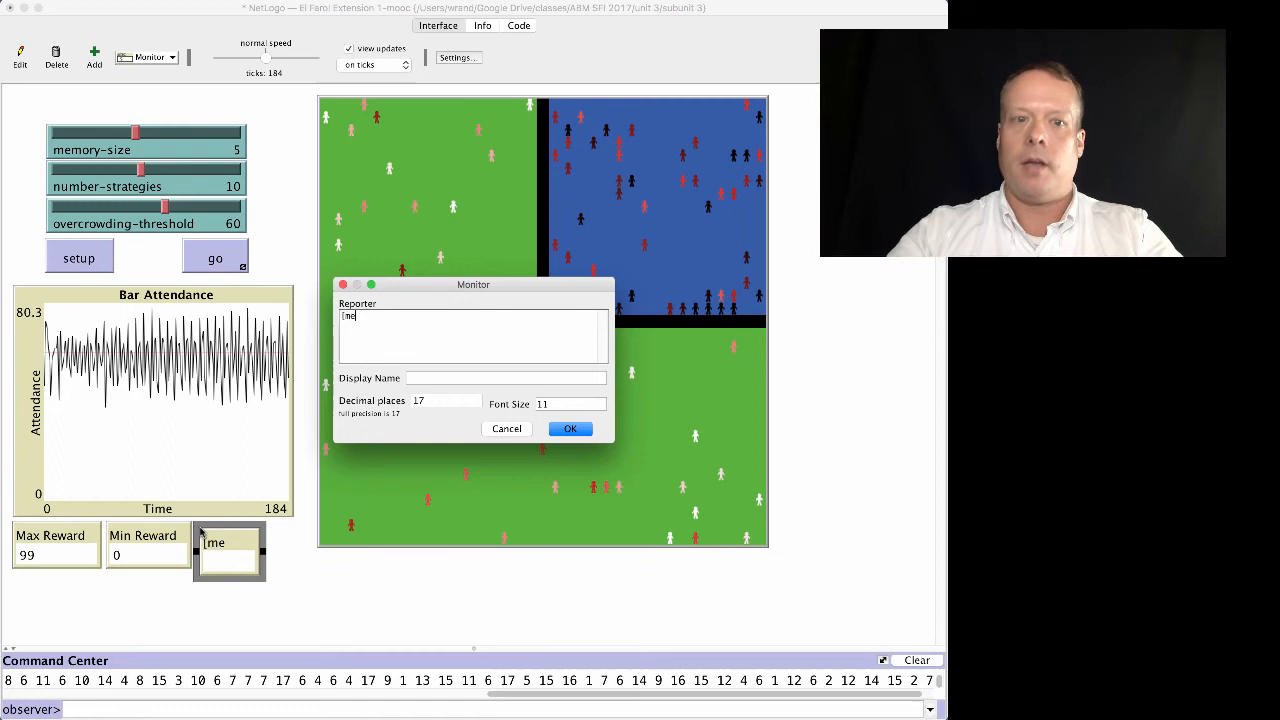
{"action": "type", "text": "ean] of"}
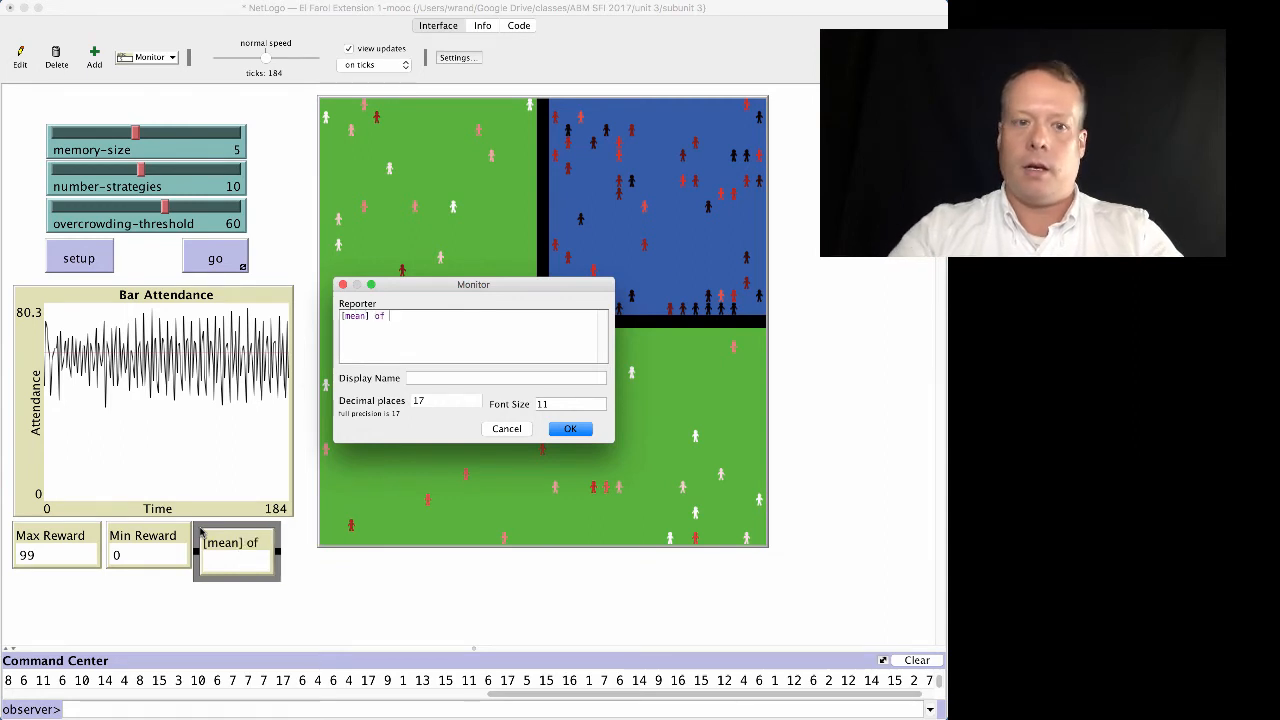
{"action": "type", "text": "turtles"}
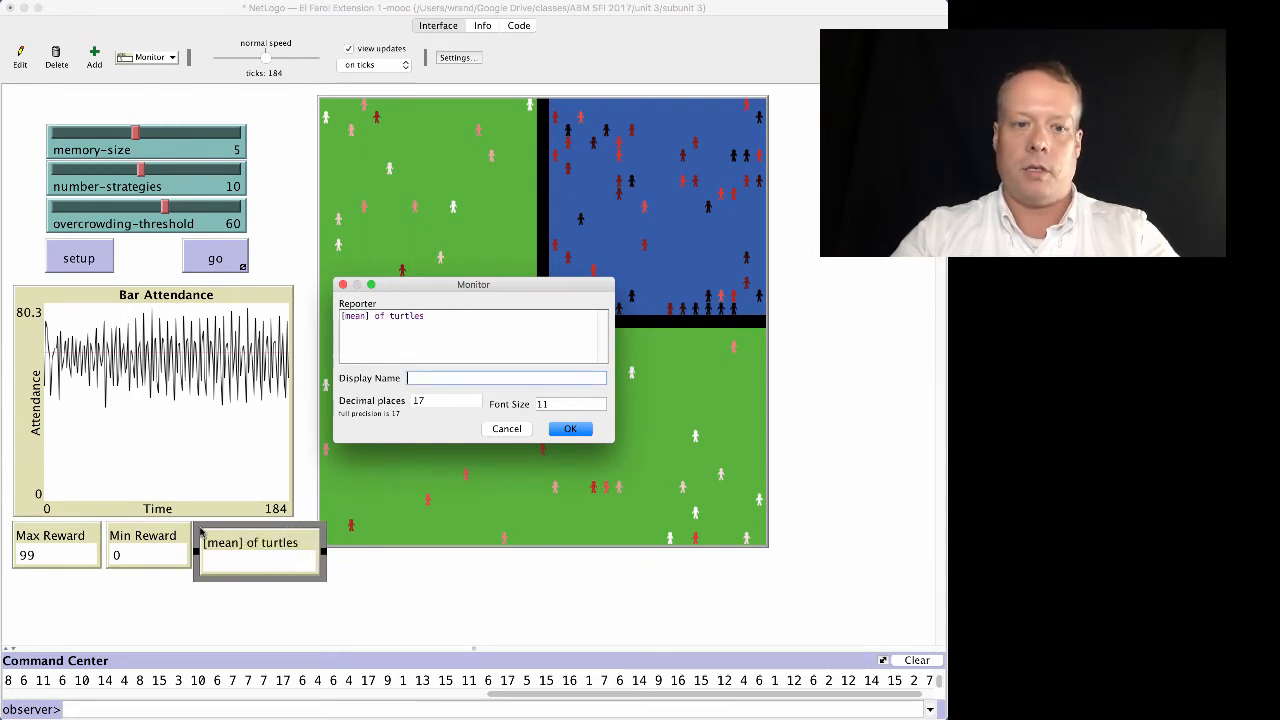
{"action": "type", "text": "Mean"}
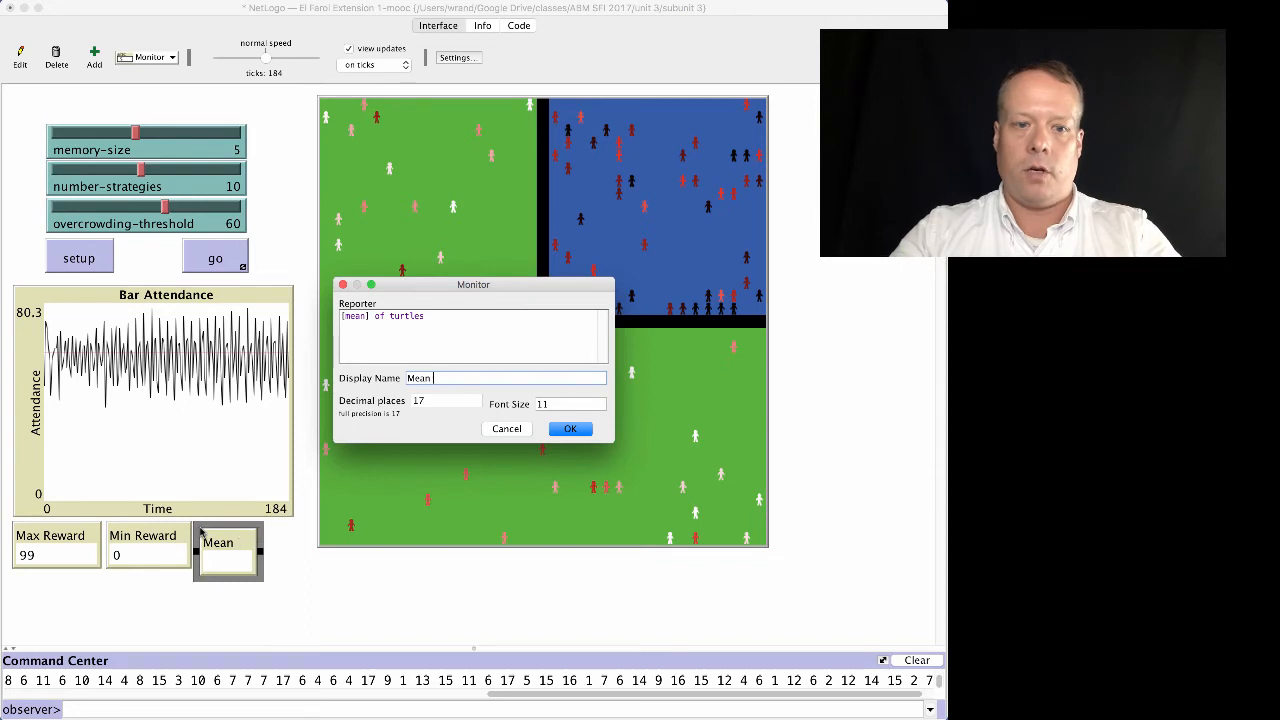
{"action": "type", "text": "Reward"}
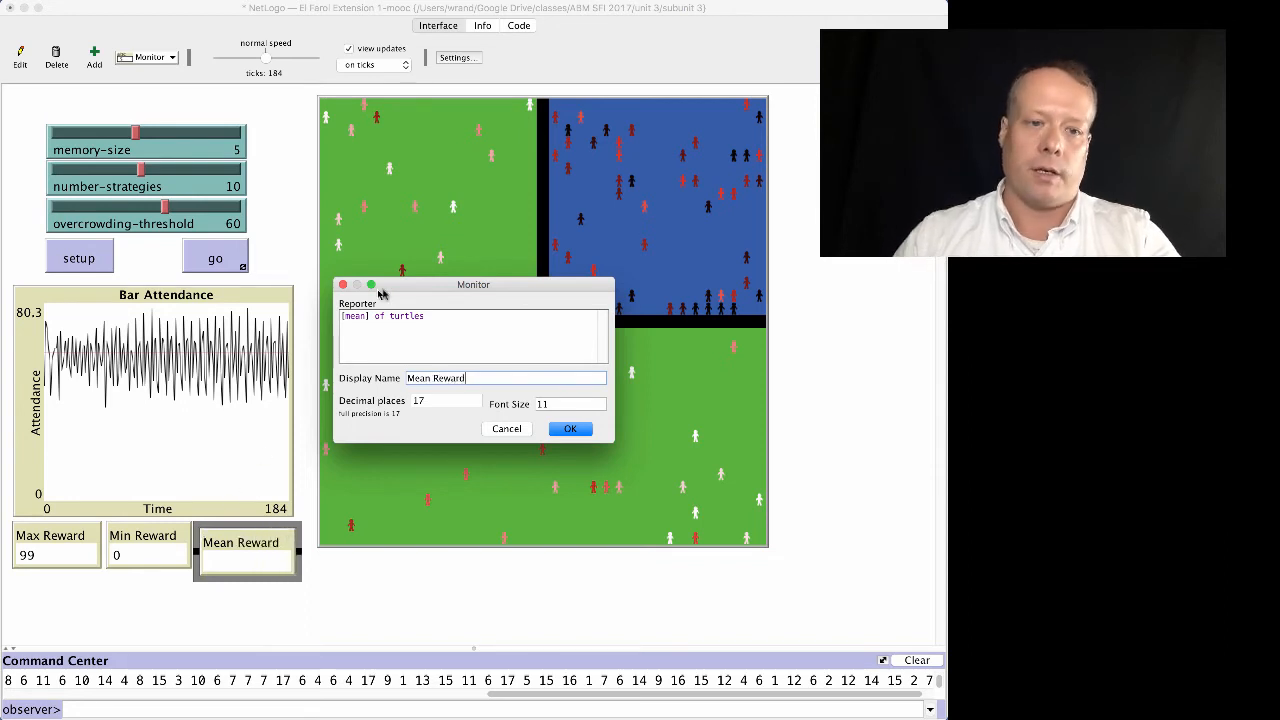
{"action": "double_click", "coordinate": [353, 316]}
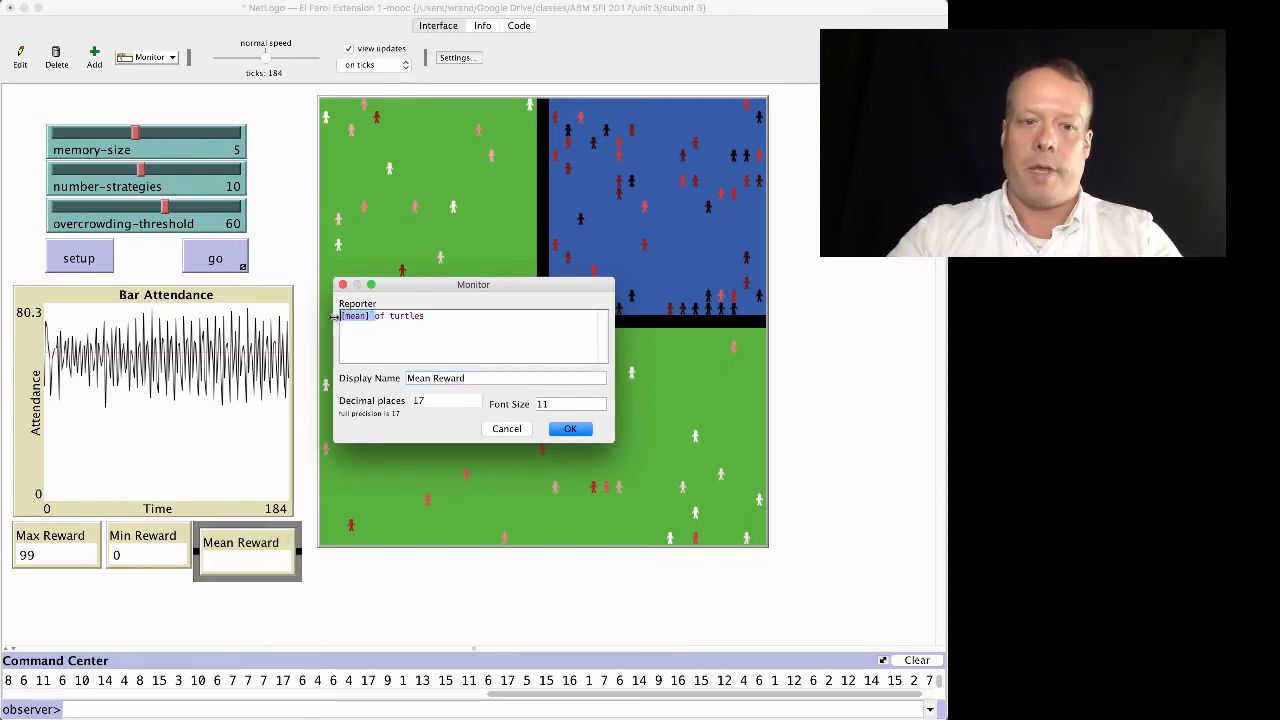
{"action": "type", "text": "mean [rwew"}
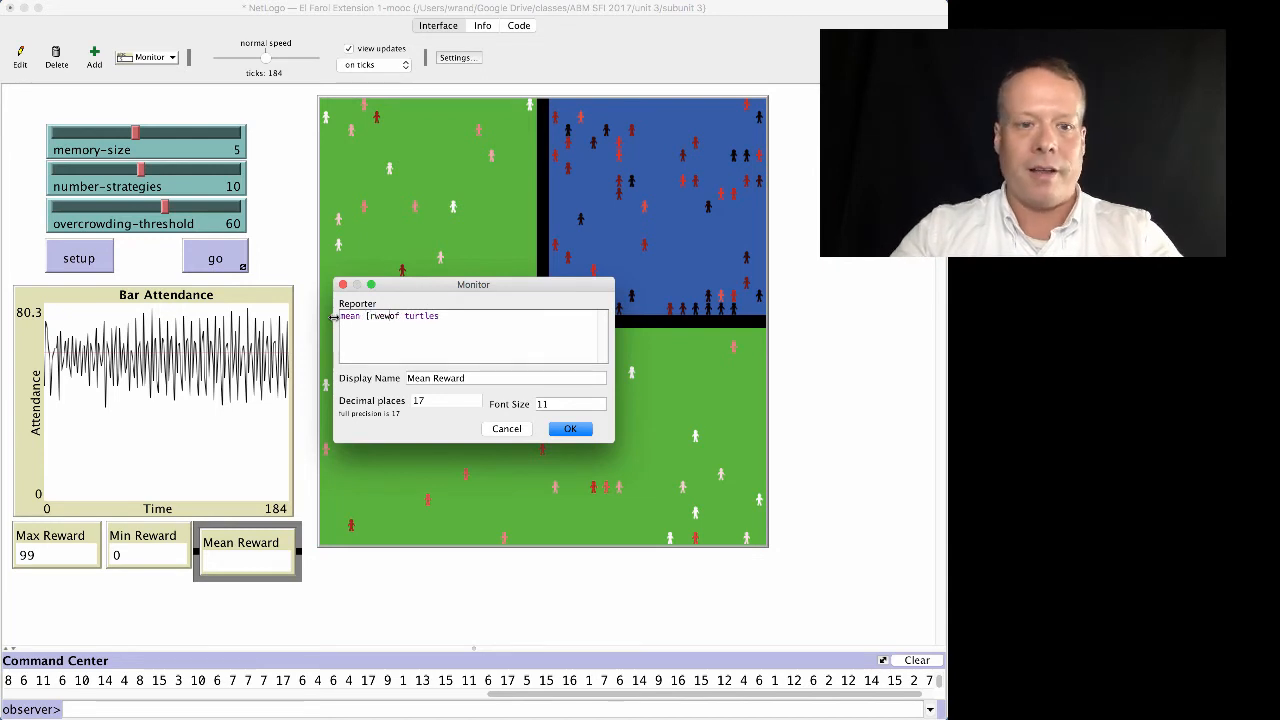
{"action": "type", "text": "reward"}
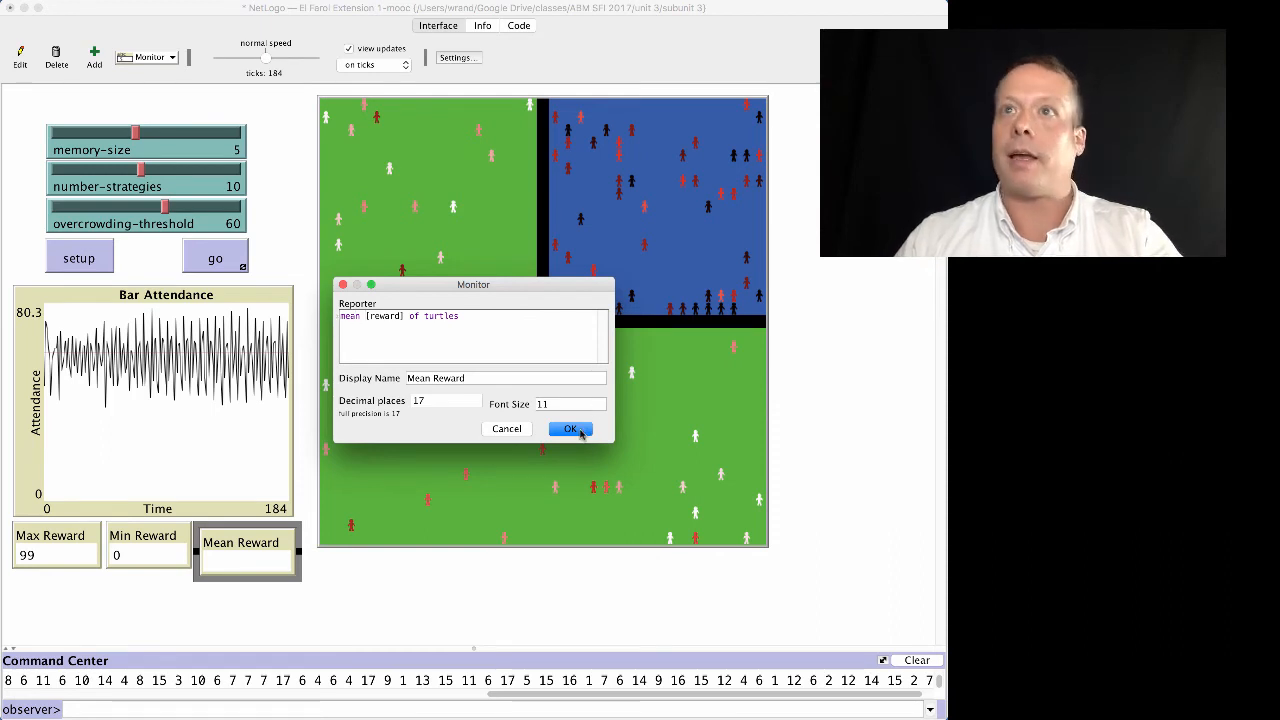
{"action": "left_click", "coordinate": [570, 429]}
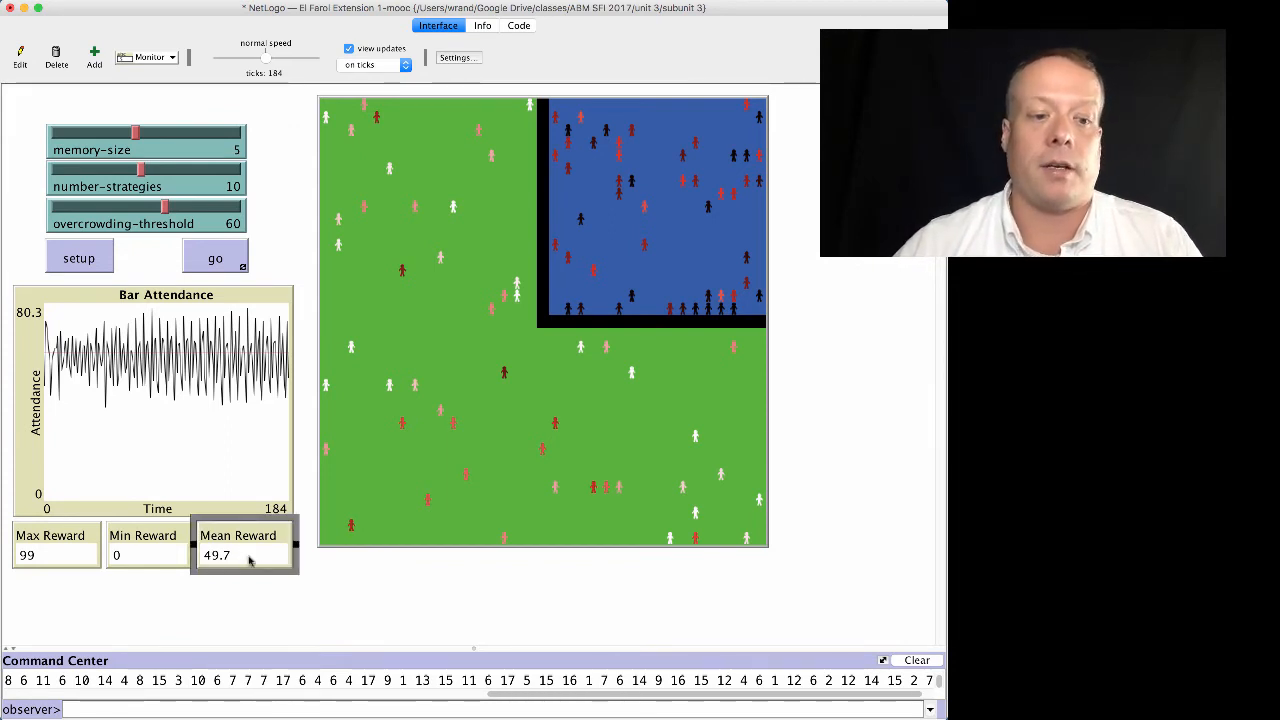
{"action": "mouse_move", "coordinate": [276, 610]}
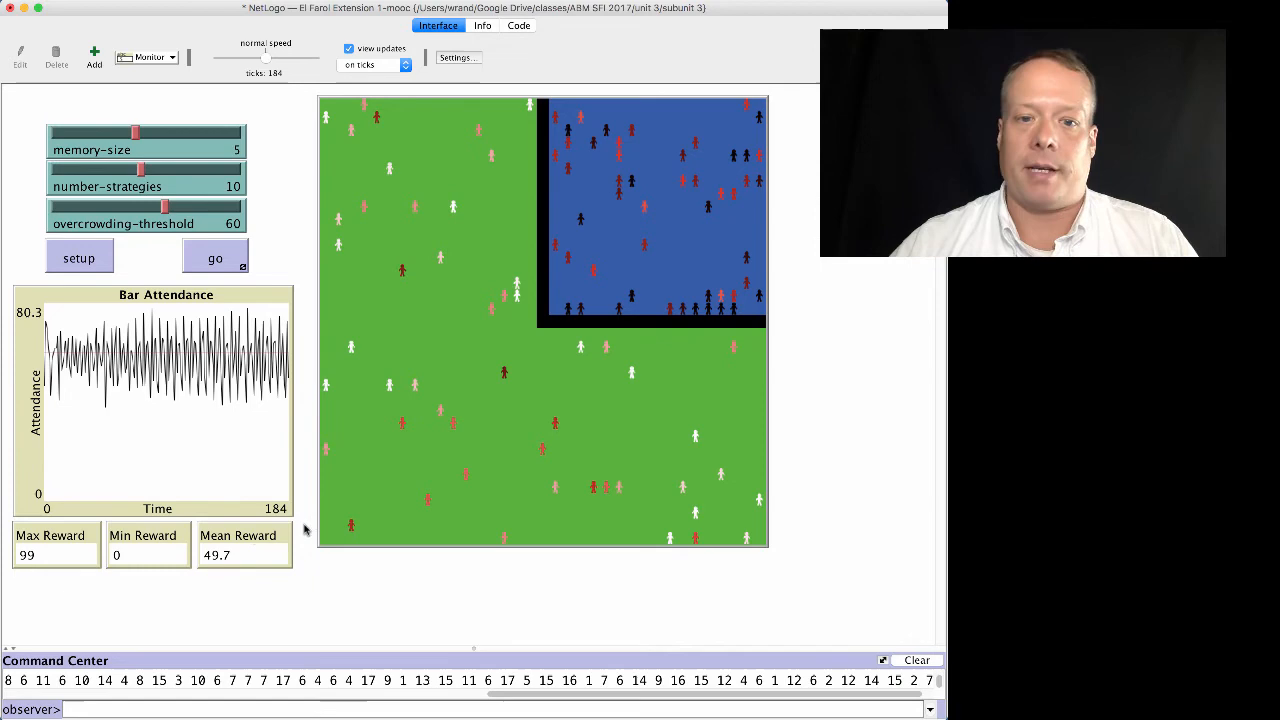
Step: Reset and rerun the model to tick 121, then place a new monitor below Mean Reward
{"action": "left_click", "coordinate": [79, 257]}
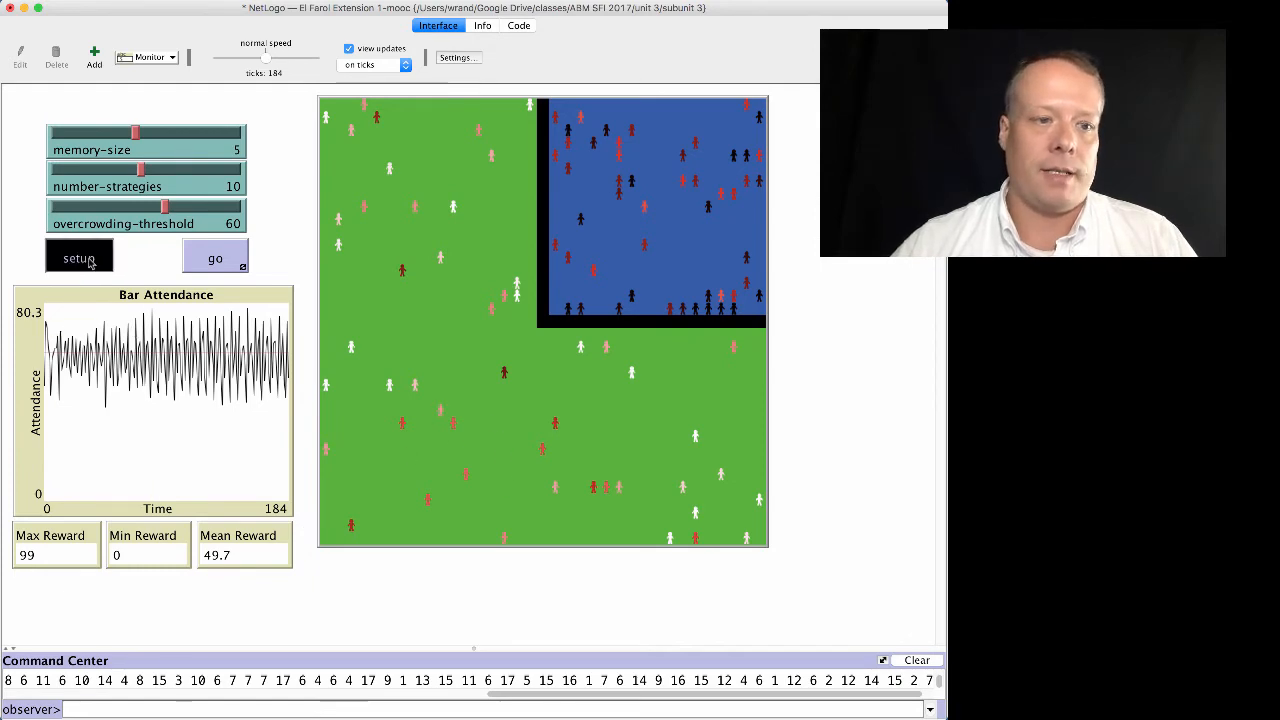
{"action": "left_click", "coordinate": [79, 256]}
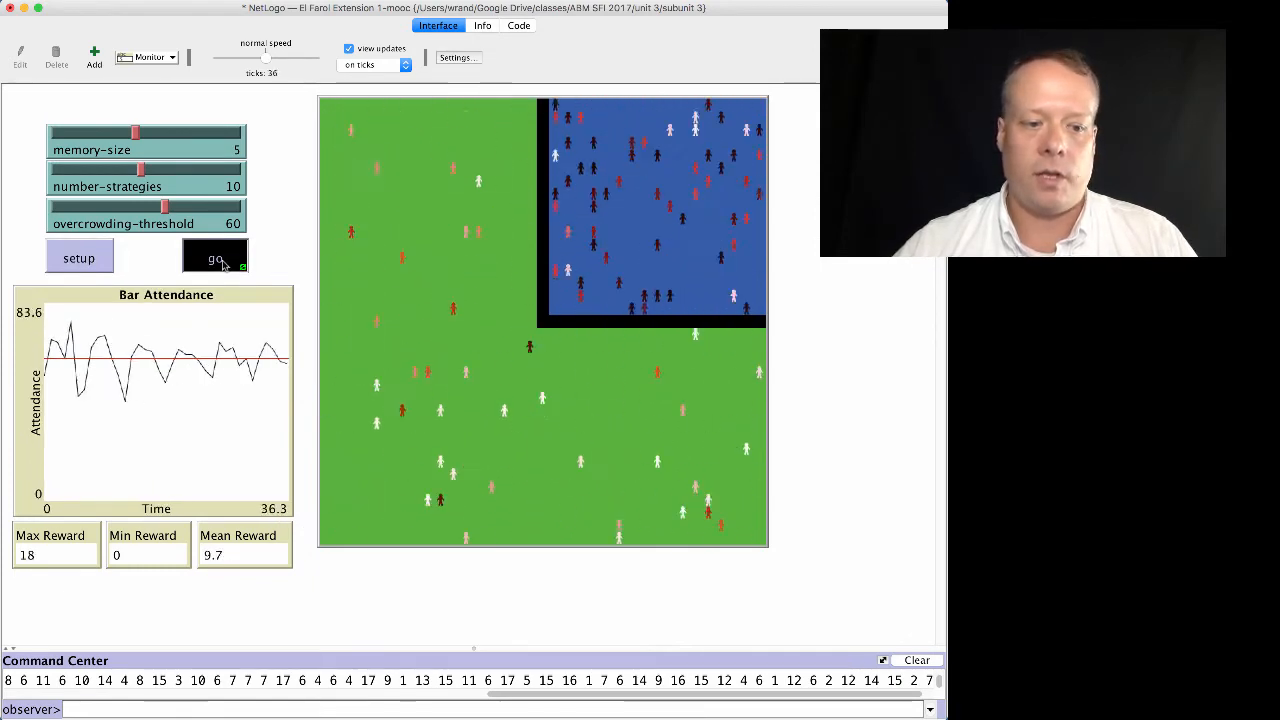
{"action": "left_click", "coordinate": [215, 257]}
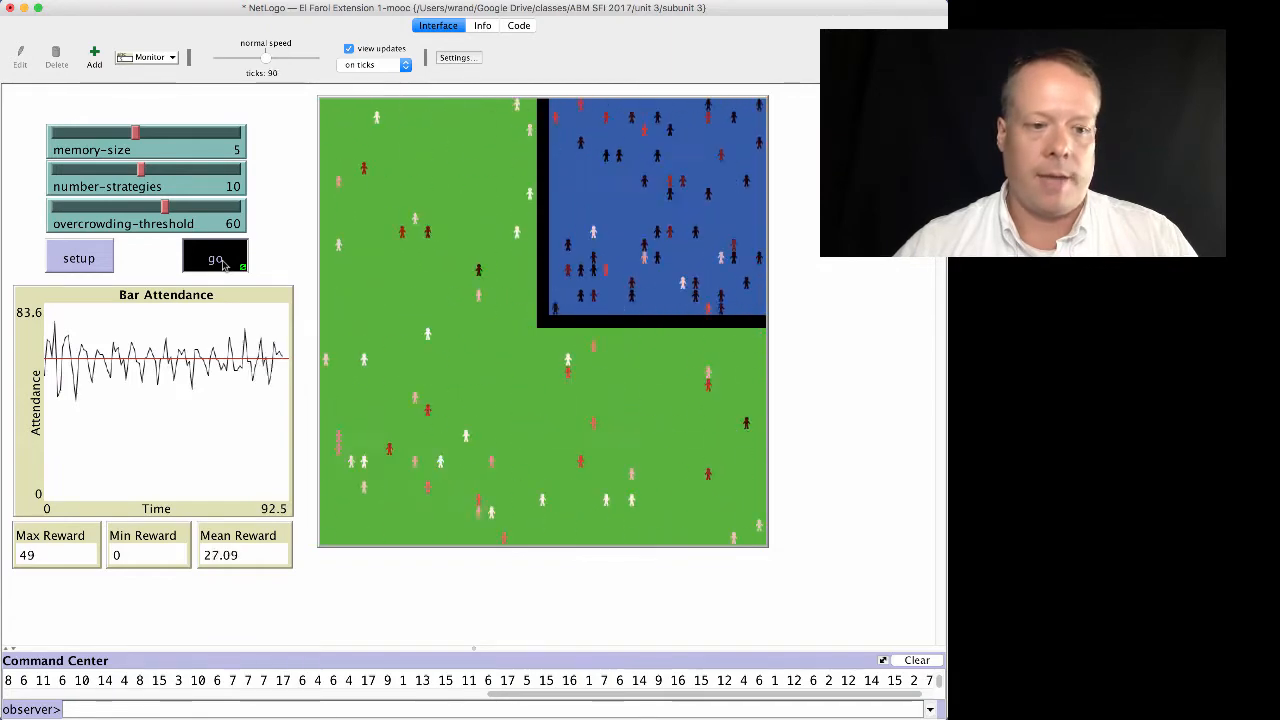
{"action": "left_click", "coordinate": [214, 257]}
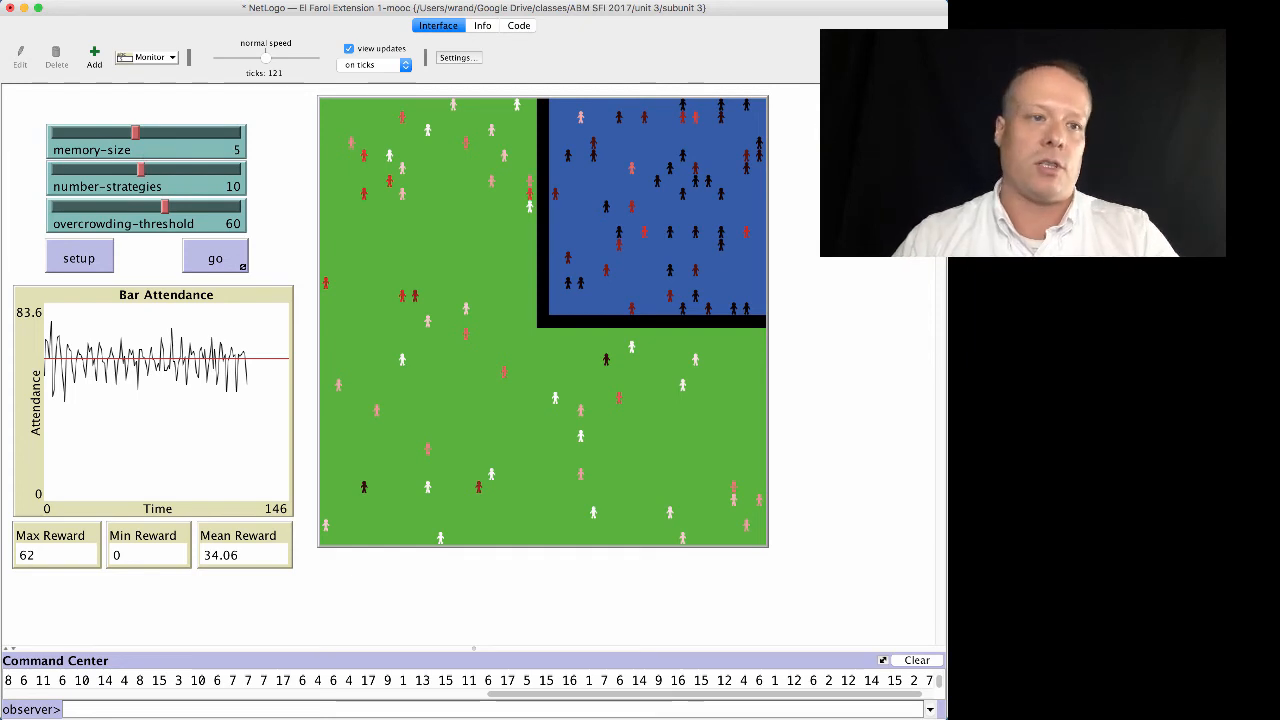
{"action": "left_click", "coordinate": [172, 57]}
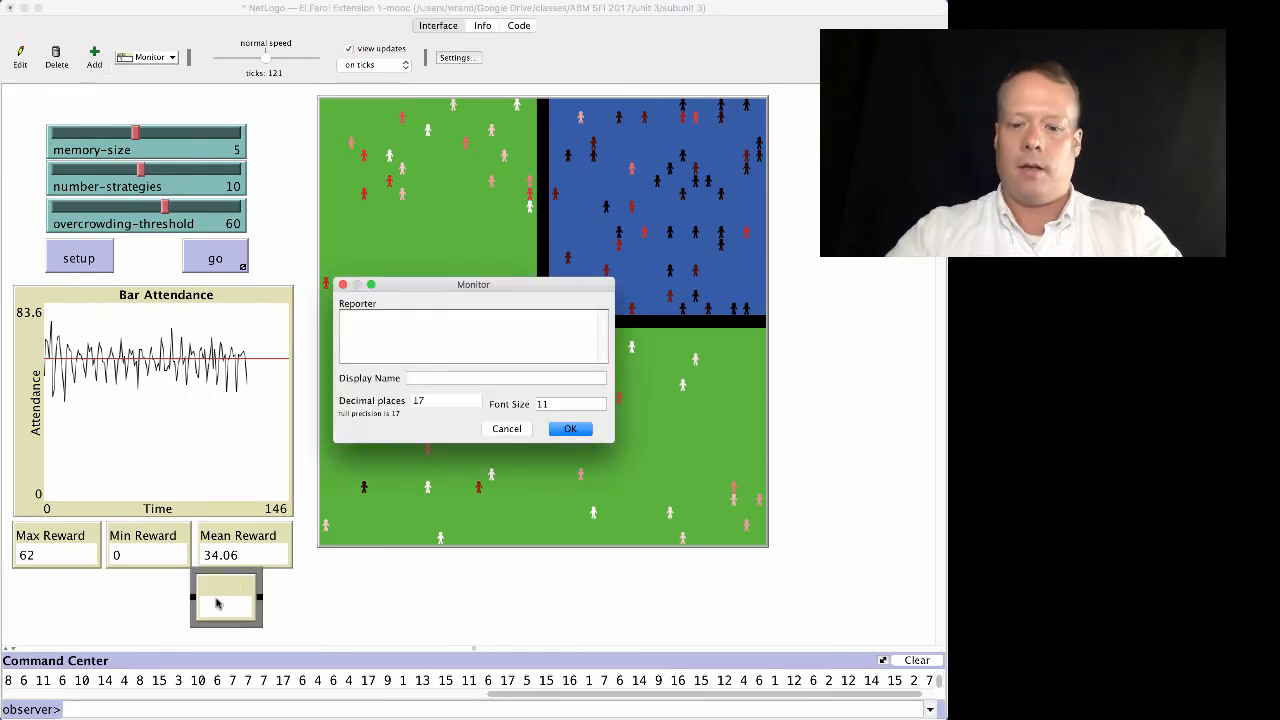
Step: Create the Median Reward monitor reporting median [reward] of turtles
{"action": "type", "text": "median [reward] of turtles"}
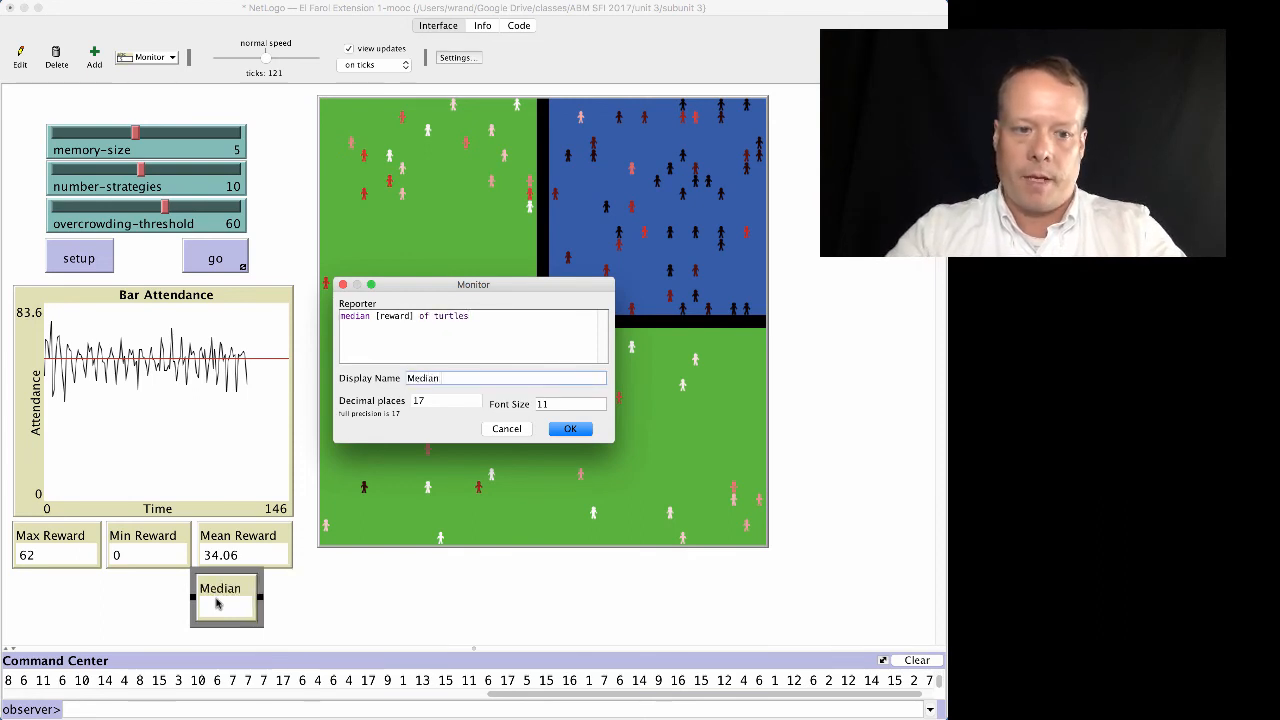
{"action": "type", "text": "Reward"}
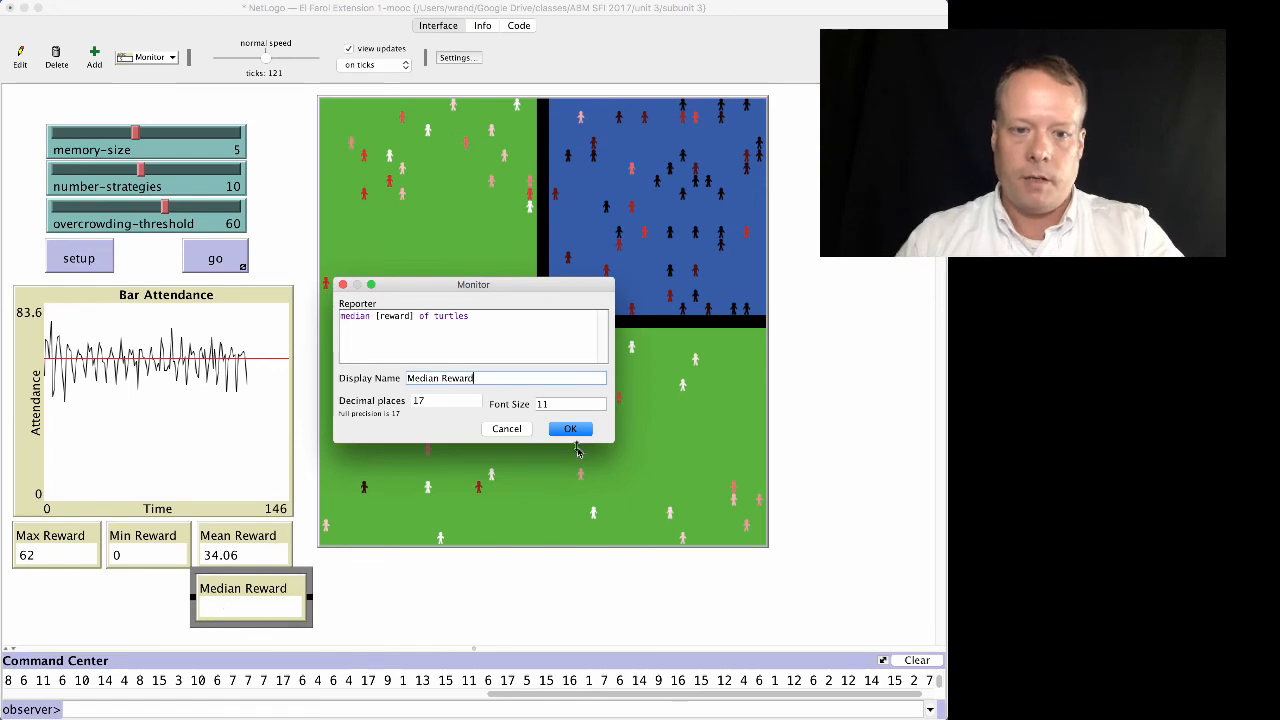
{"action": "left_click", "coordinate": [570, 428]}
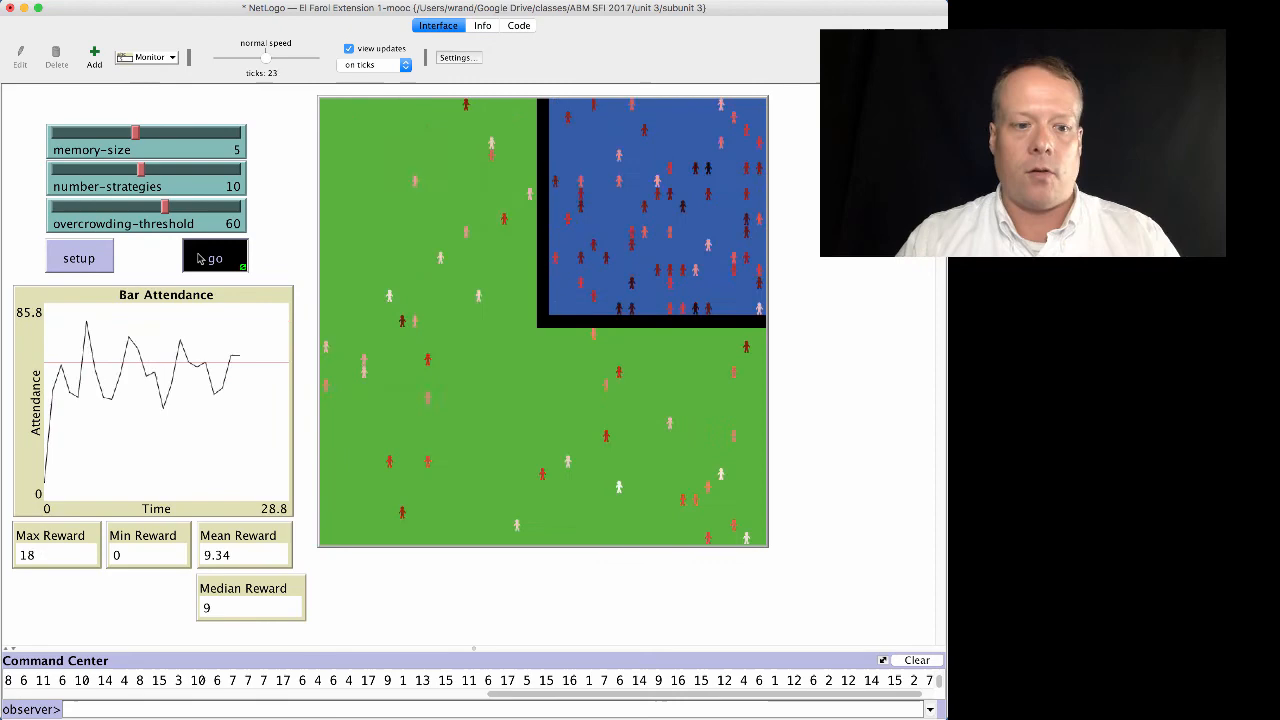
Step: Pause the run at tick 113, showing Median Reward 33.5 and Mean Reward 34.03
{"action": "left_click", "coordinate": [214, 257]}
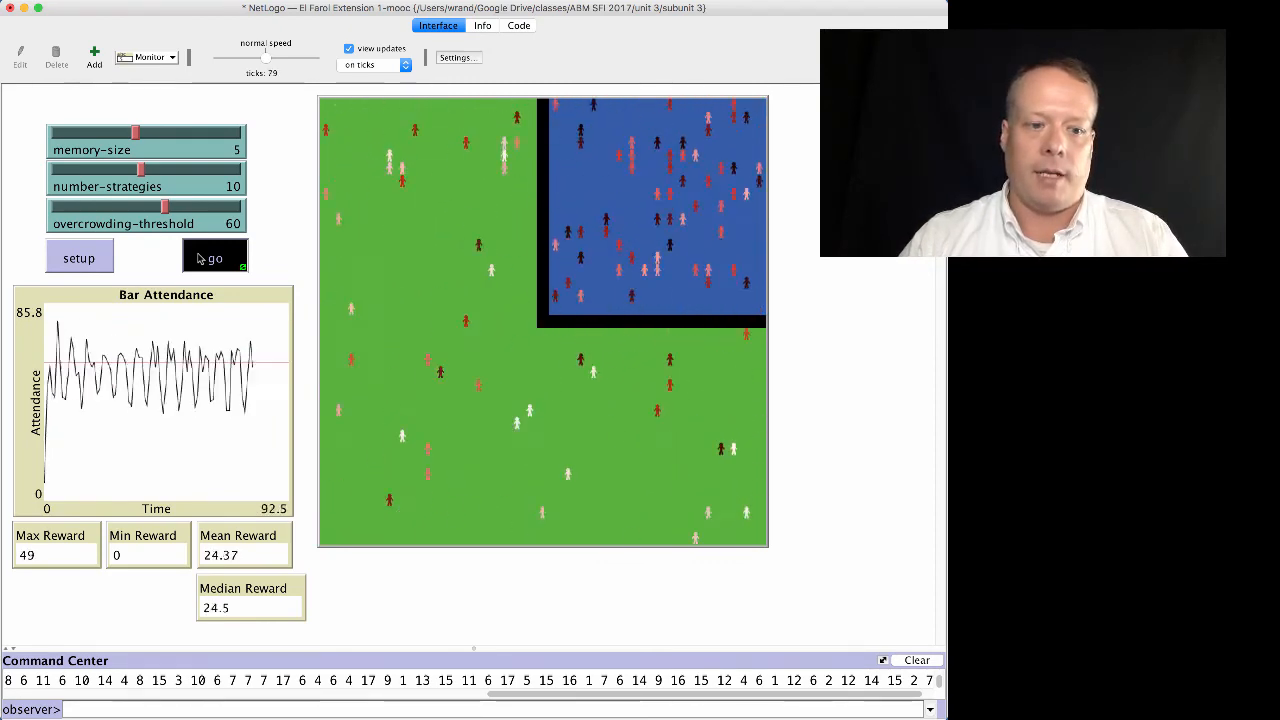
{"action": "left_click", "coordinate": [214, 257]}
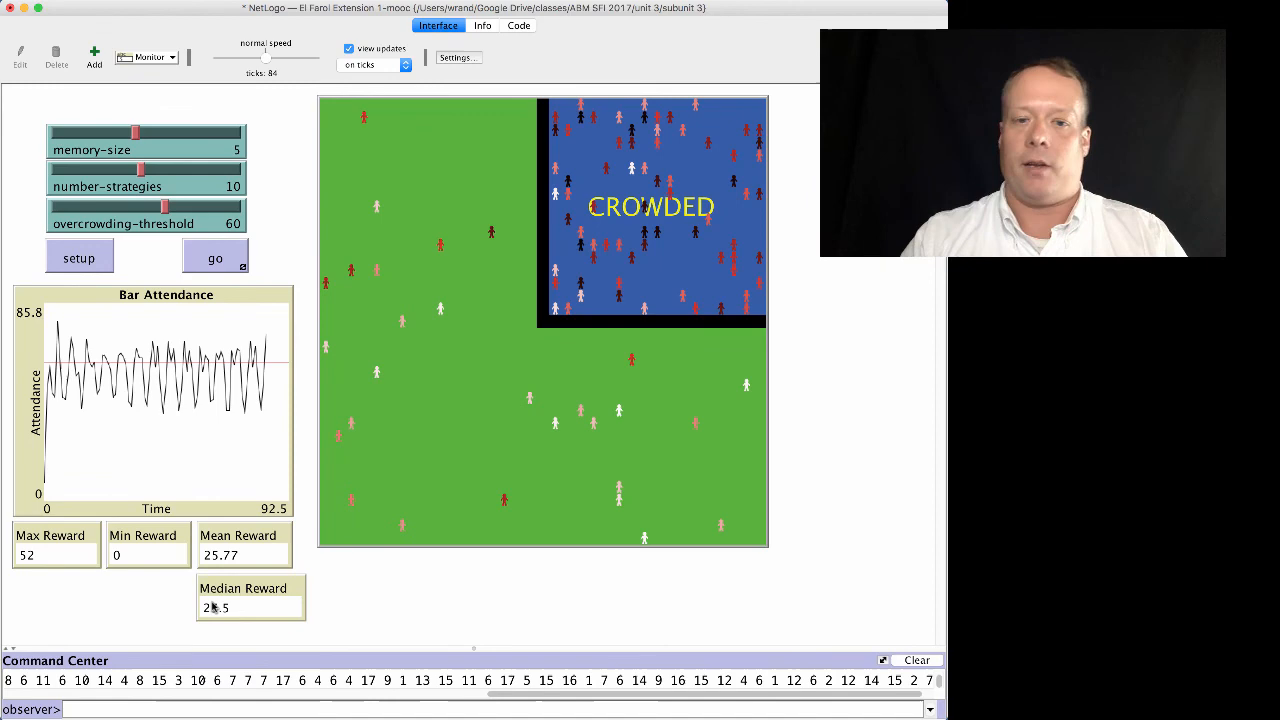
{"action": "left_click", "coordinate": [215, 257]}
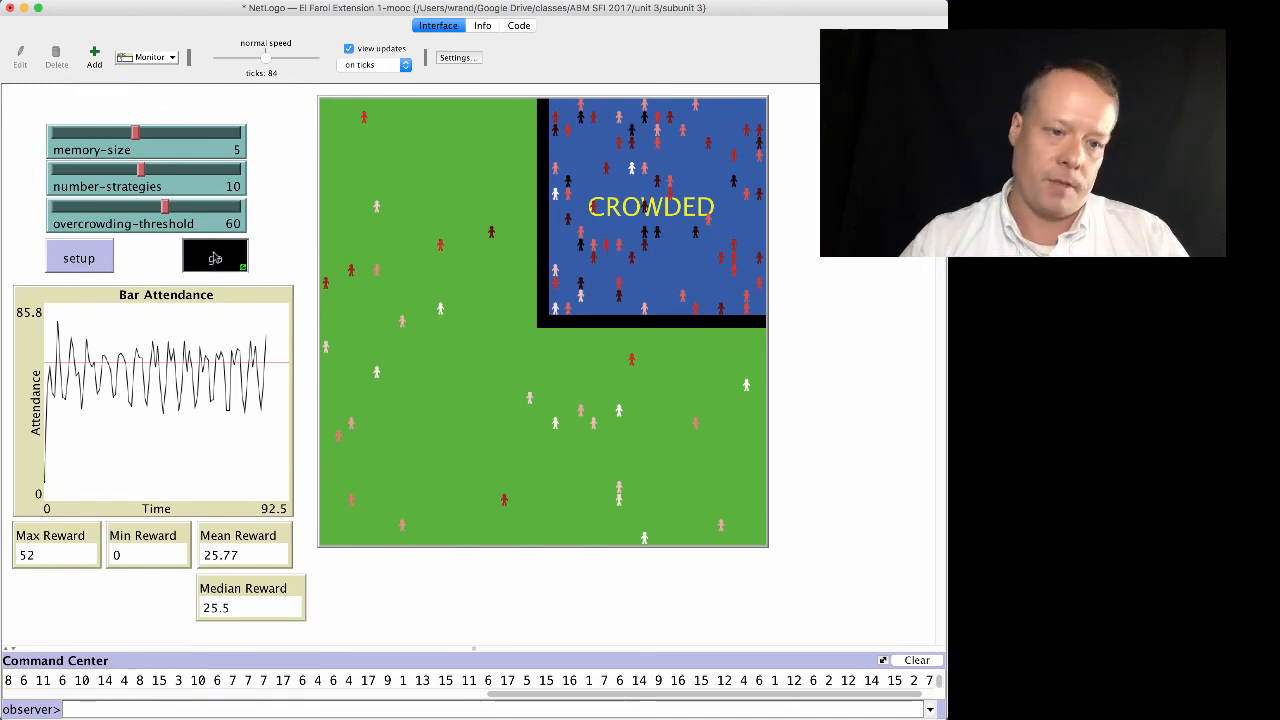
{"action": "left_click", "coordinate": [215, 257]}
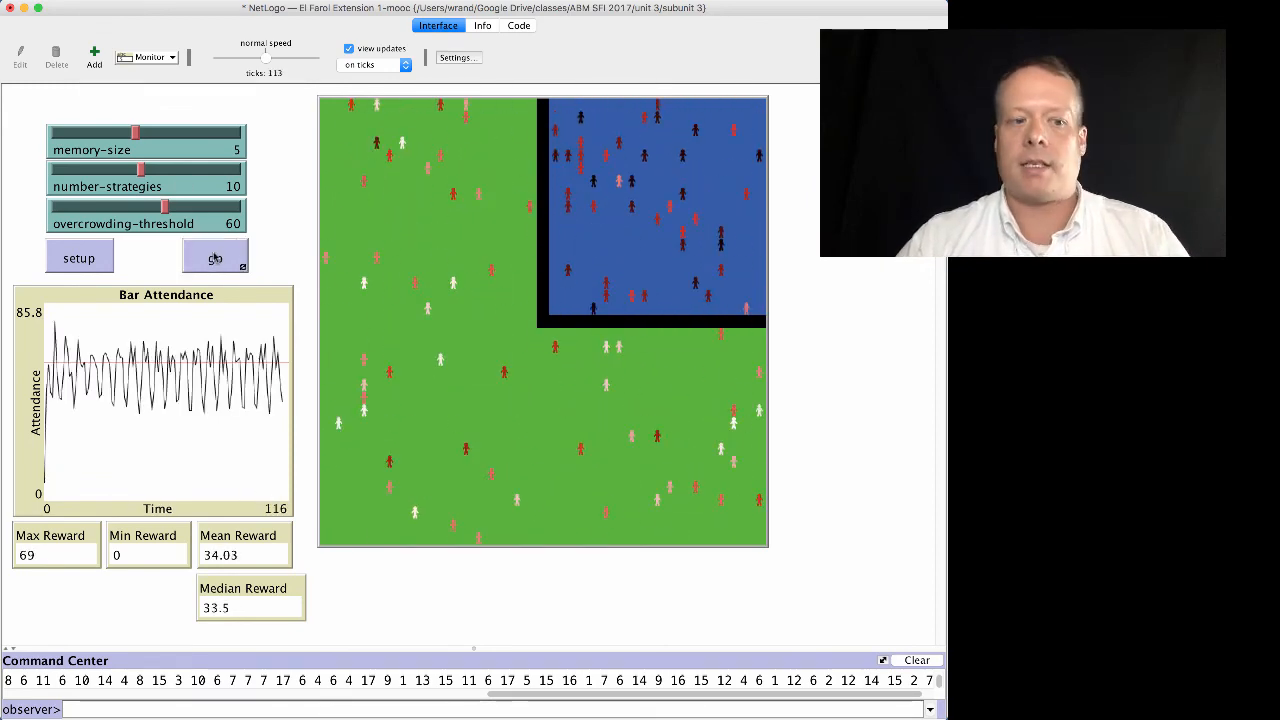